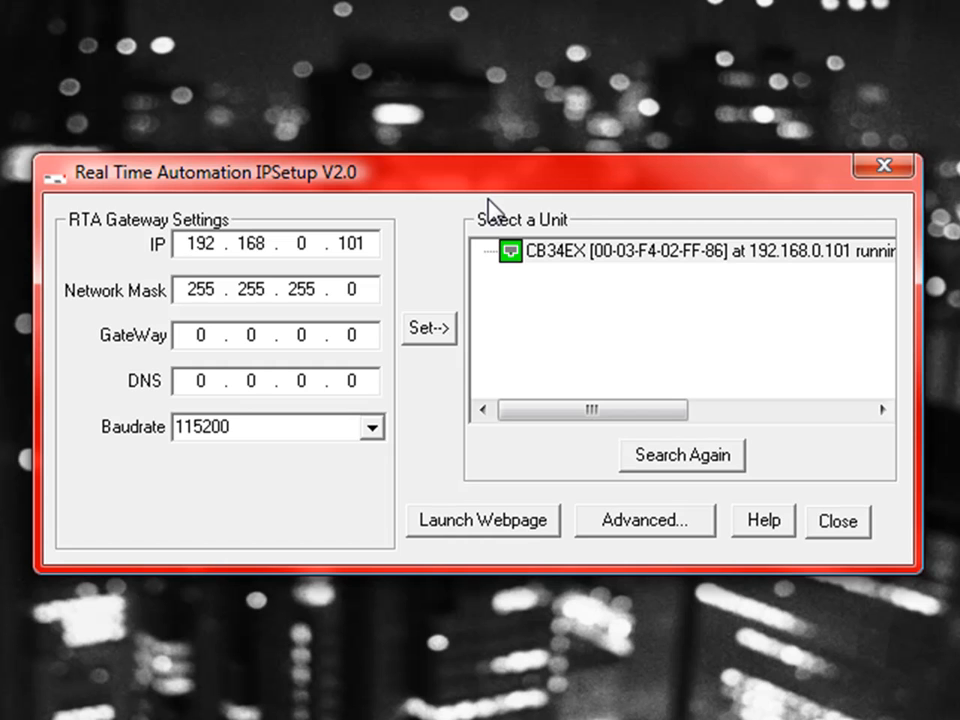
# Select the discovered CB34EX gateway at 192.168.0.101 in IPSetup's unit list.
pyautogui.click(185, 243)
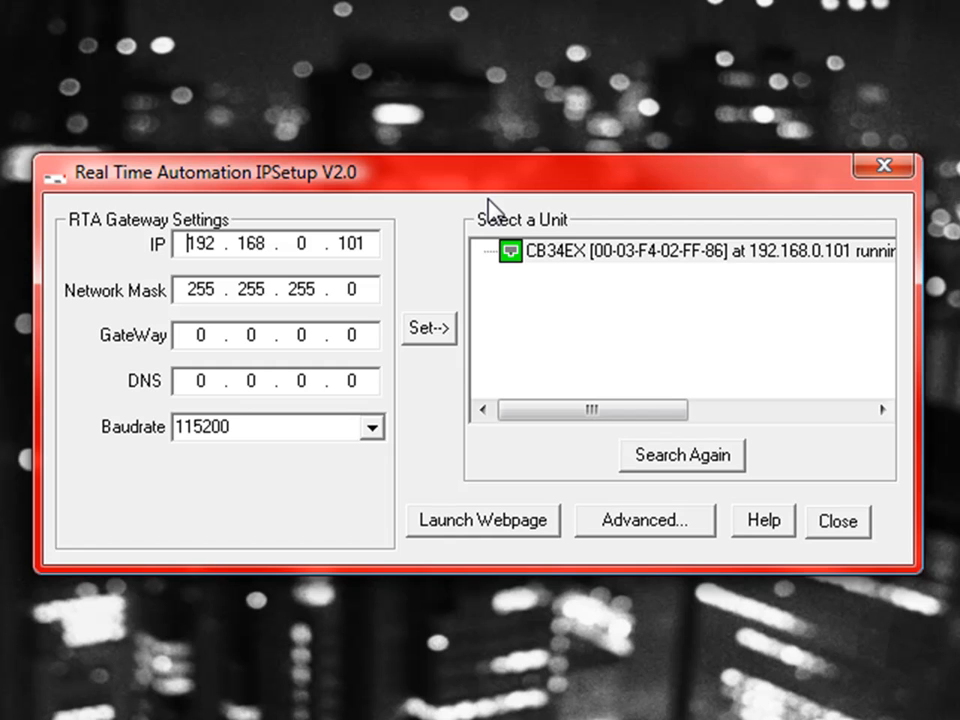
pyautogui.moveTo(415, 210)
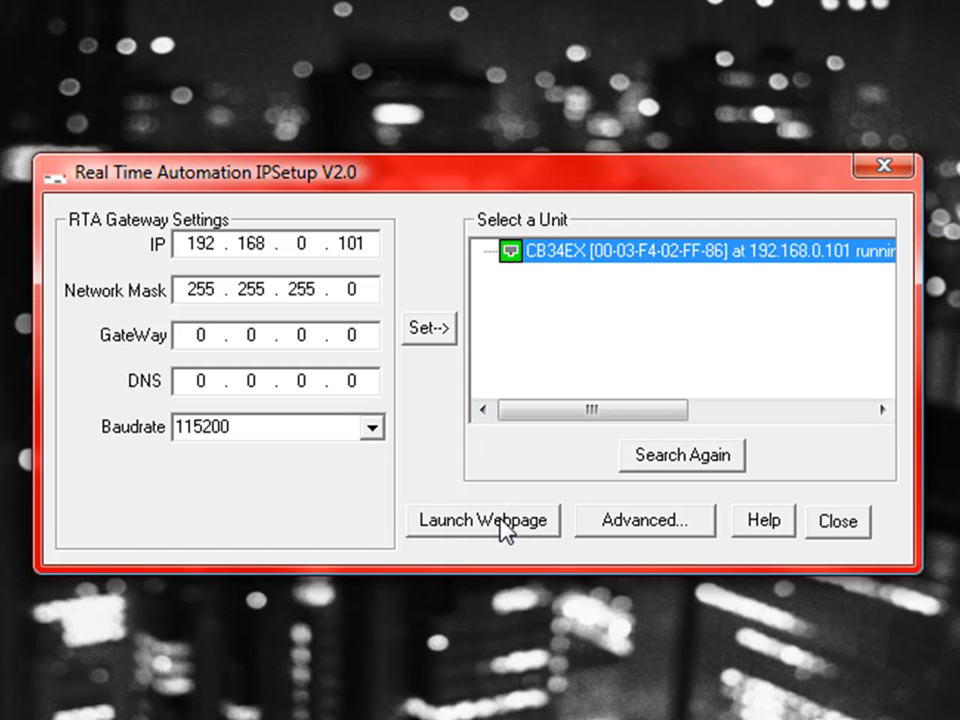
pyautogui.click(483, 521)
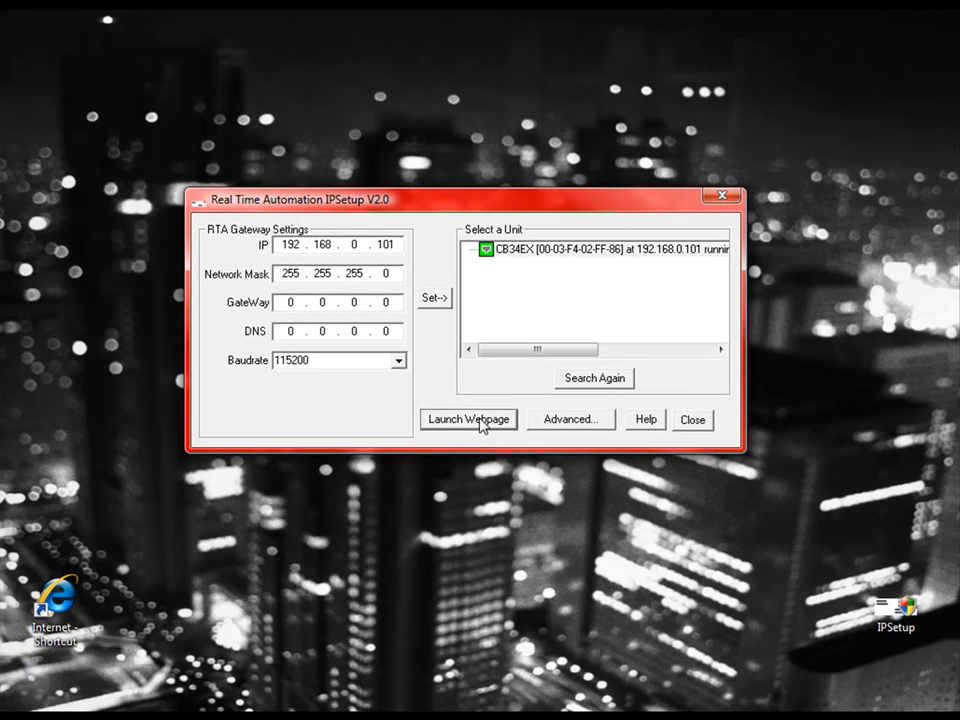
# Launch the 460MXE Main Page for 192.168.0.101 in Internet Explorer.
pyautogui.click(468, 419)
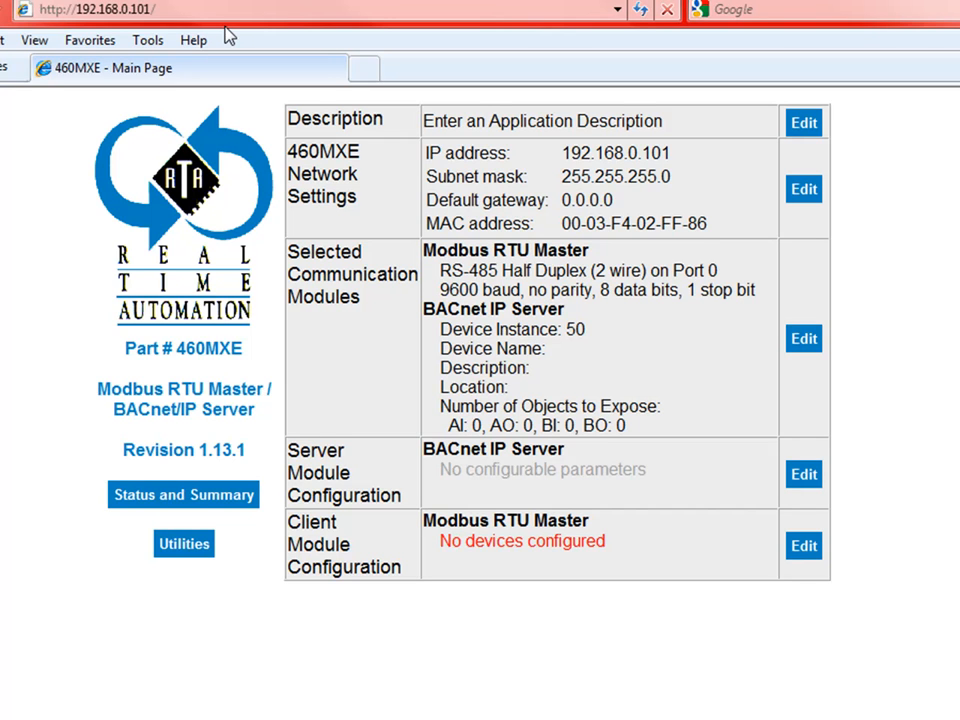
pyautogui.moveTo(357, 180)
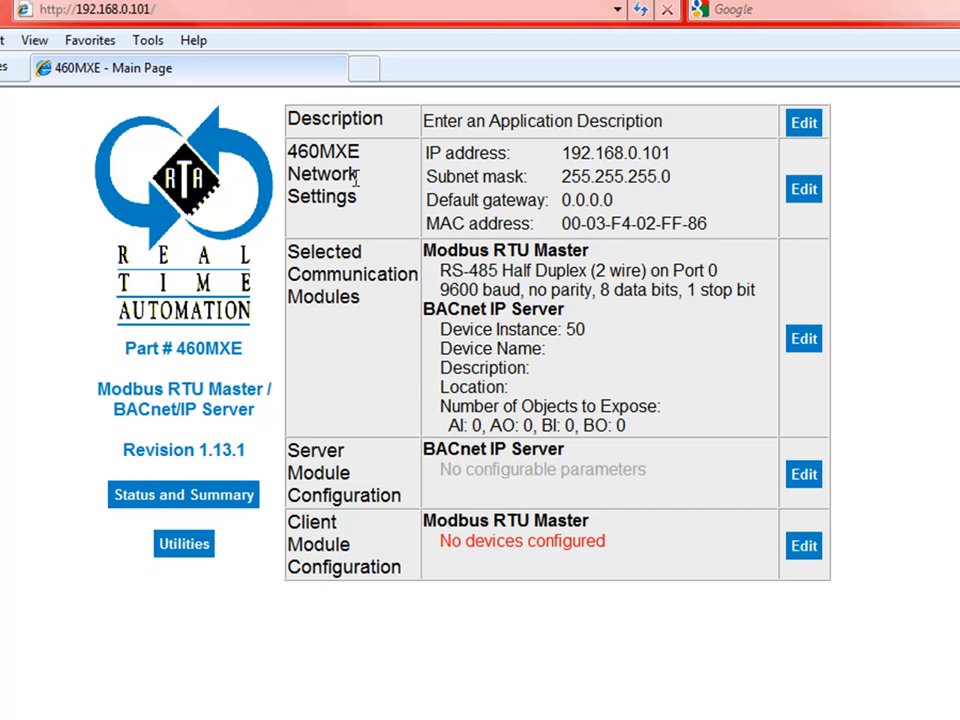
pyautogui.moveTo(183, 495)
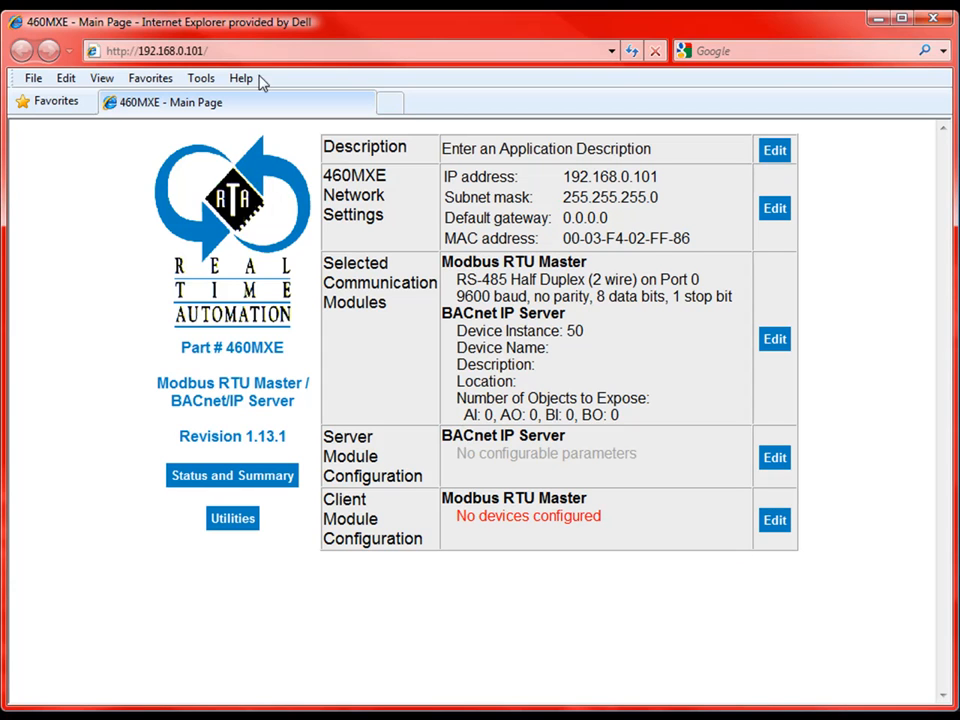
pyautogui.moveTo(447, 444)
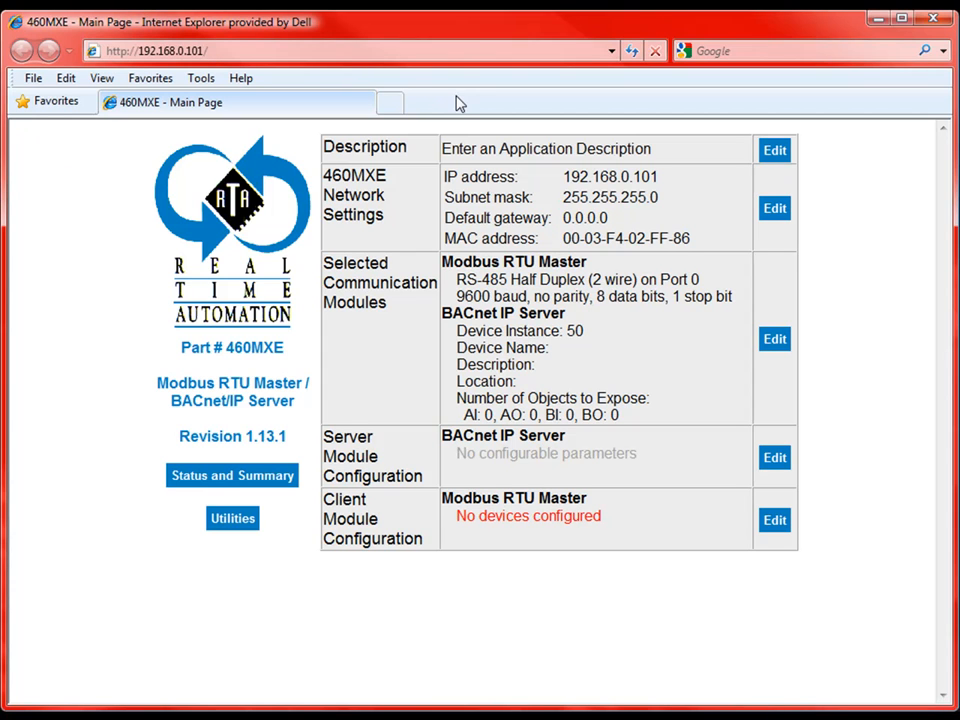
pyautogui.moveTo(378, 142)
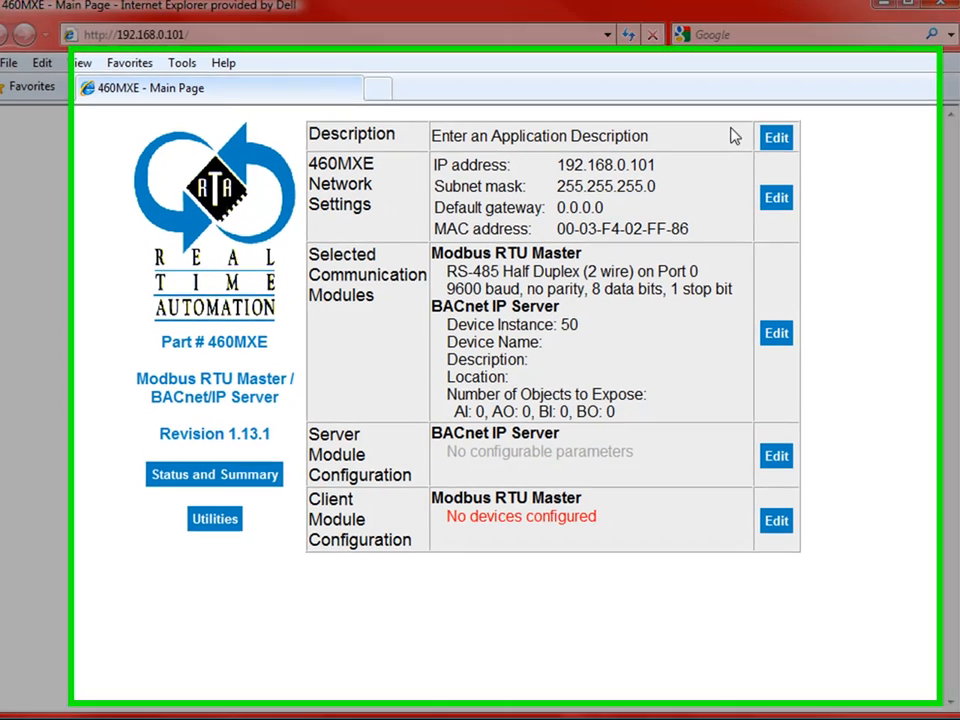
# Set the gateway description to 'Gateway building 3 lvl 1' and save it.
pyautogui.click(776, 137)
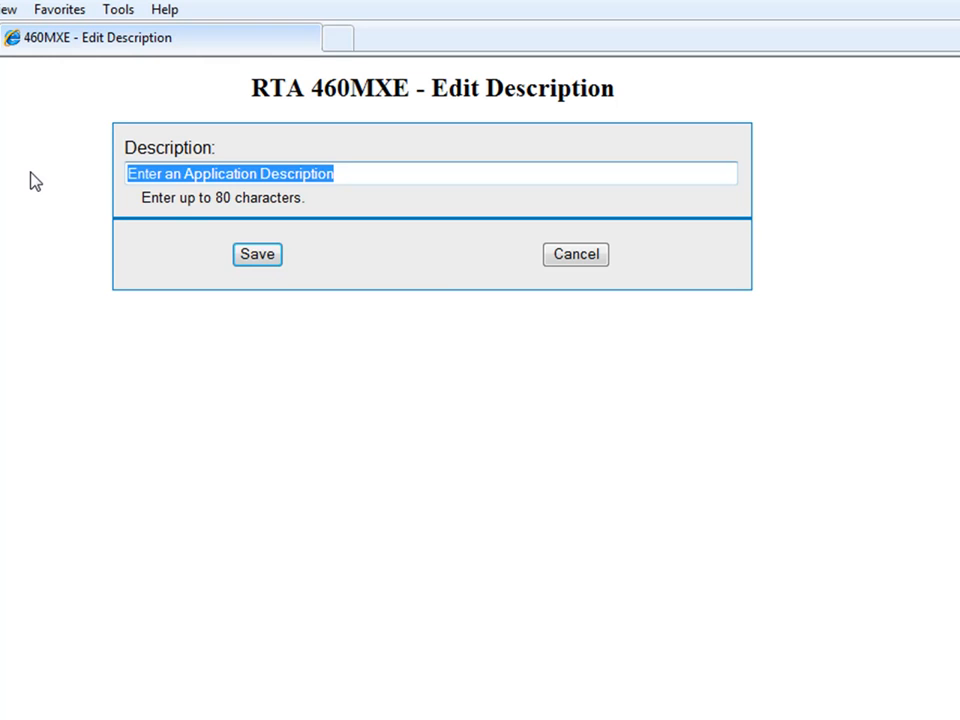
pyautogui.write('Gateway')
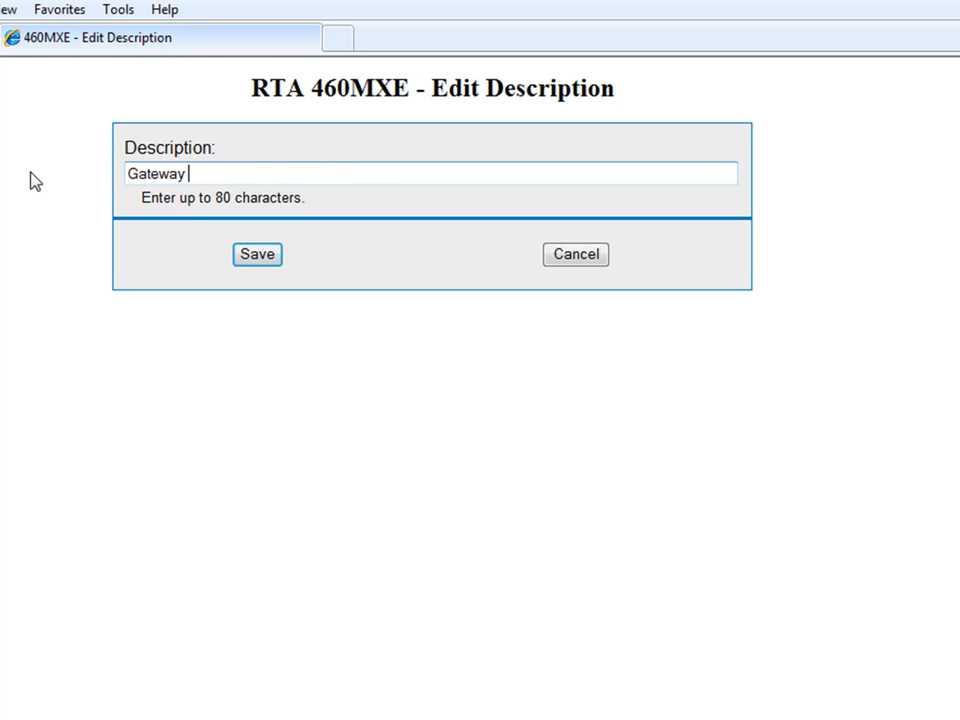
pyautogui.write('building 3')
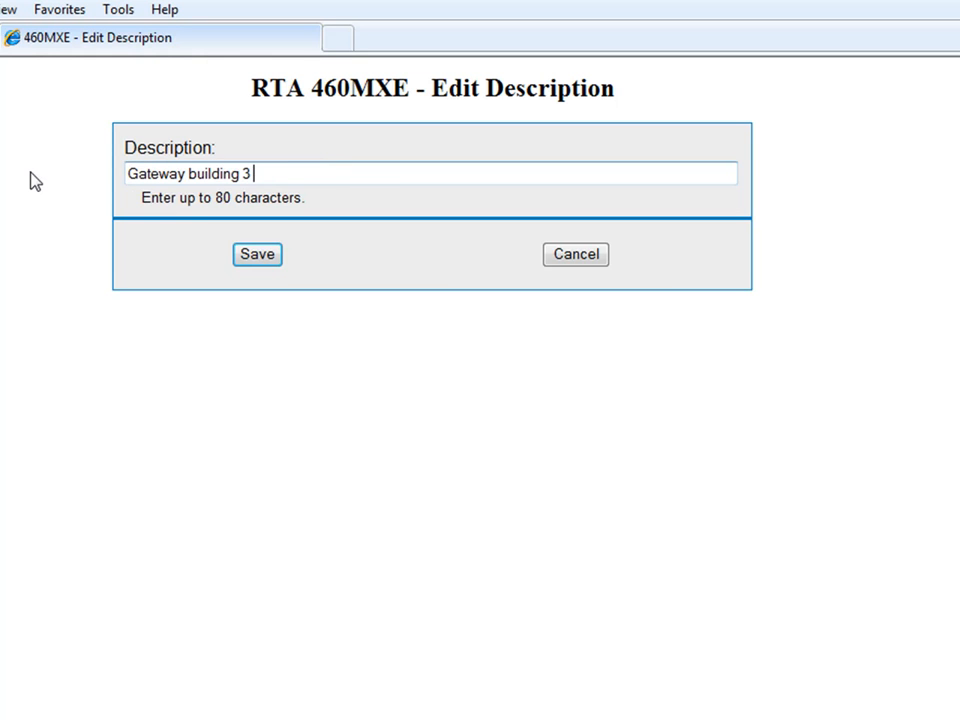
pyautogui.write('lvl 1')
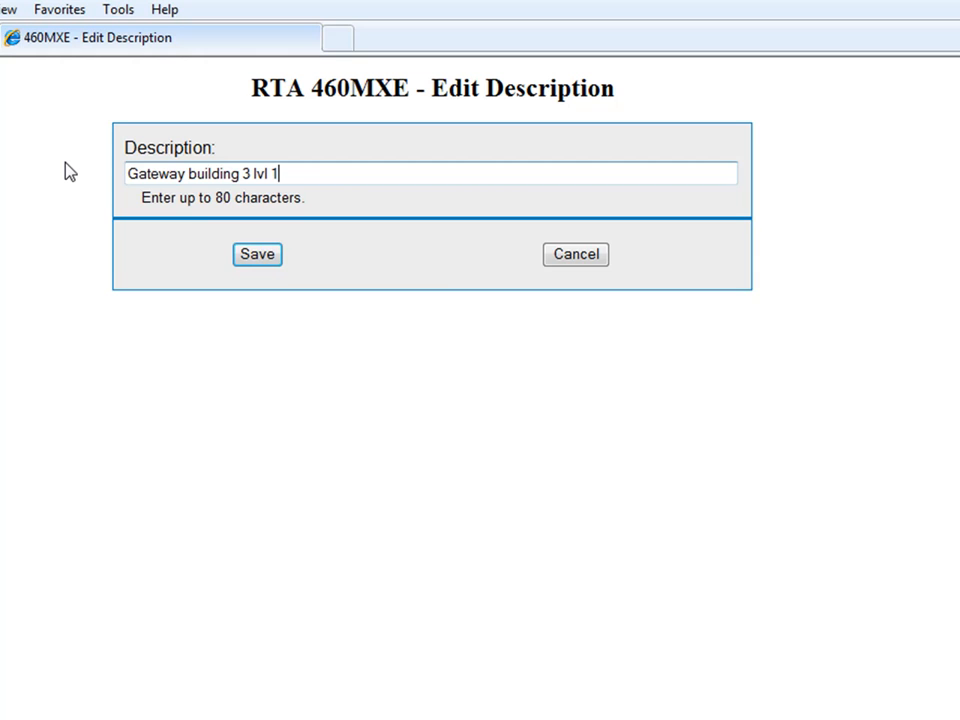
pyautogui.moveTo(338, 200)
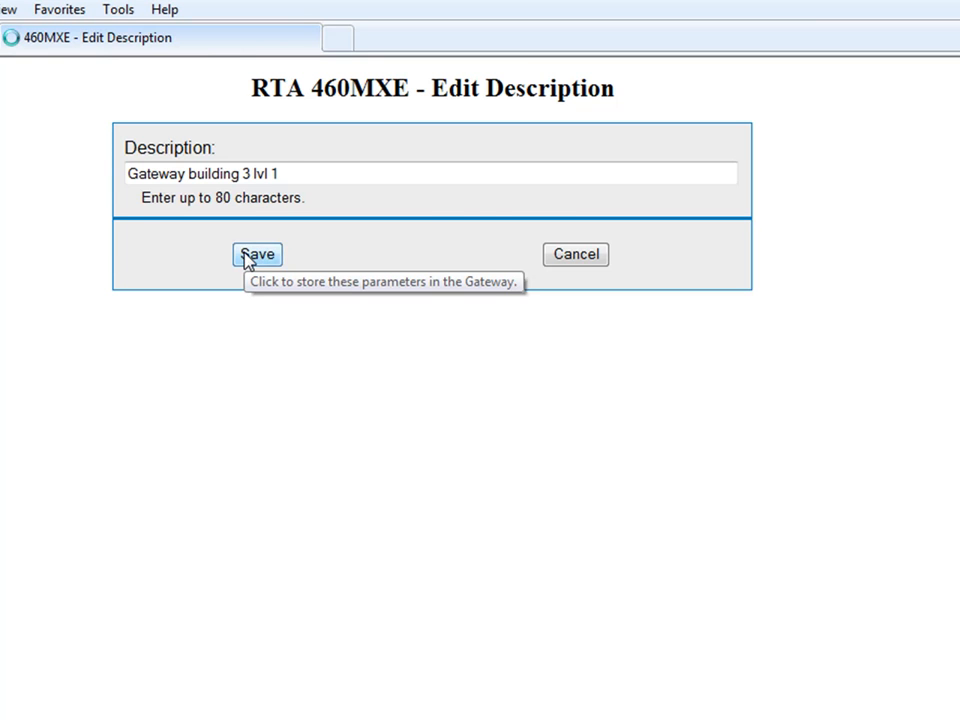
pyautogui.click(256, 254)
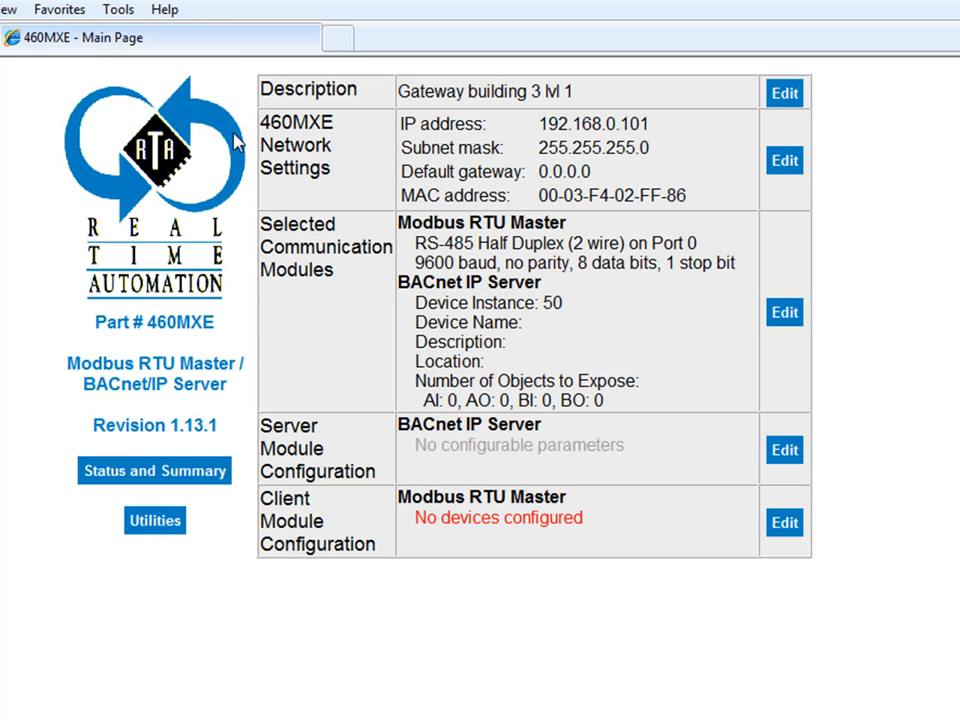
pyautogui.moveTo(515, 168)
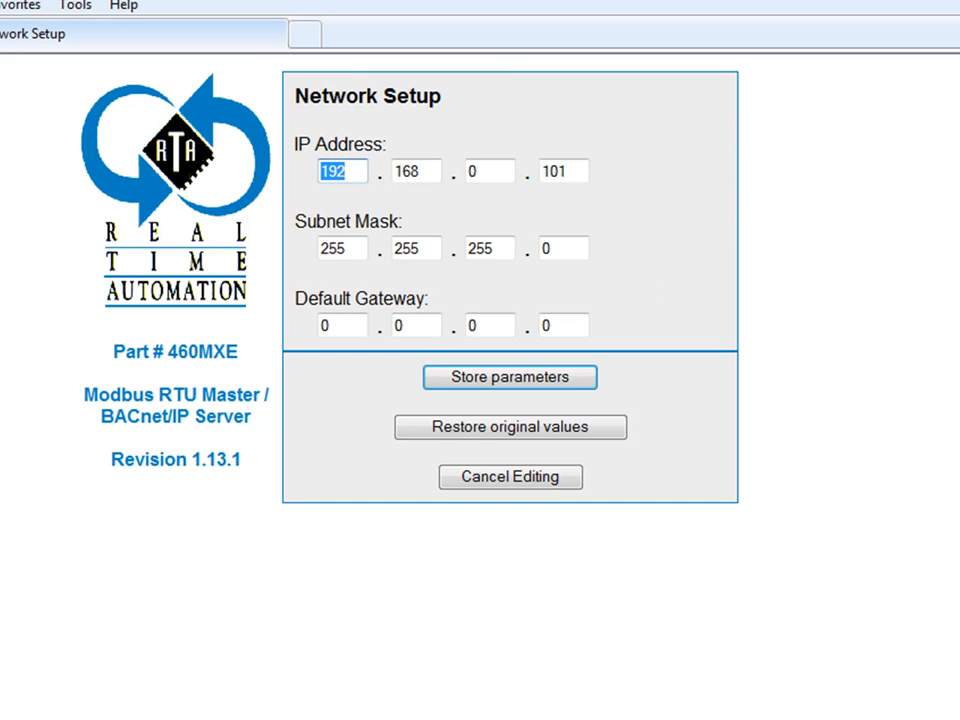
pyautogui.click(510, 377)
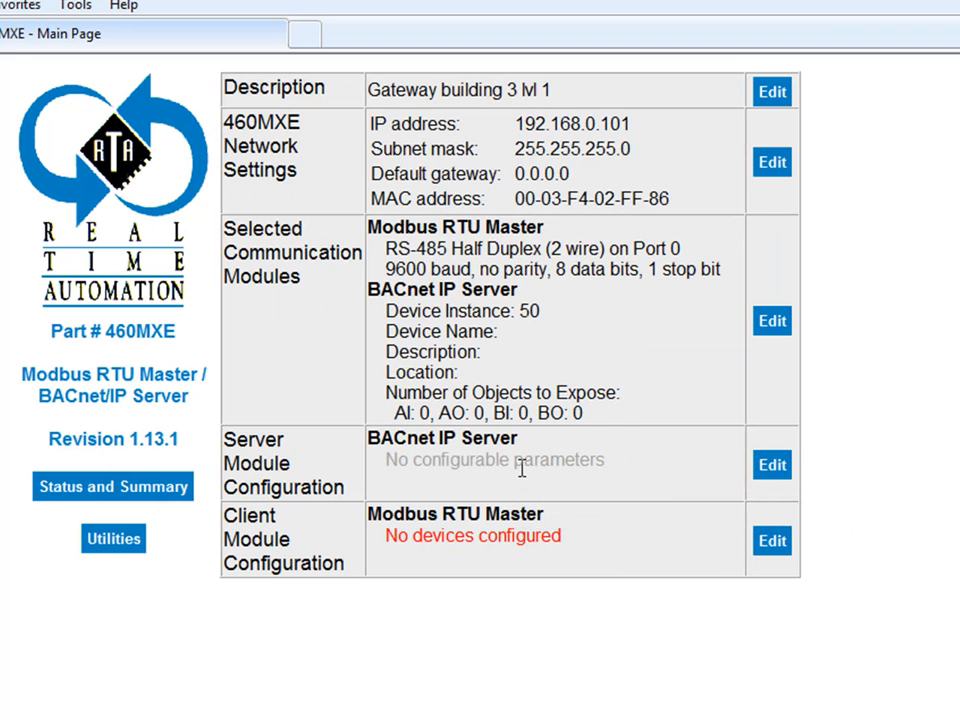
pyautogui.moveTo(268, 285)
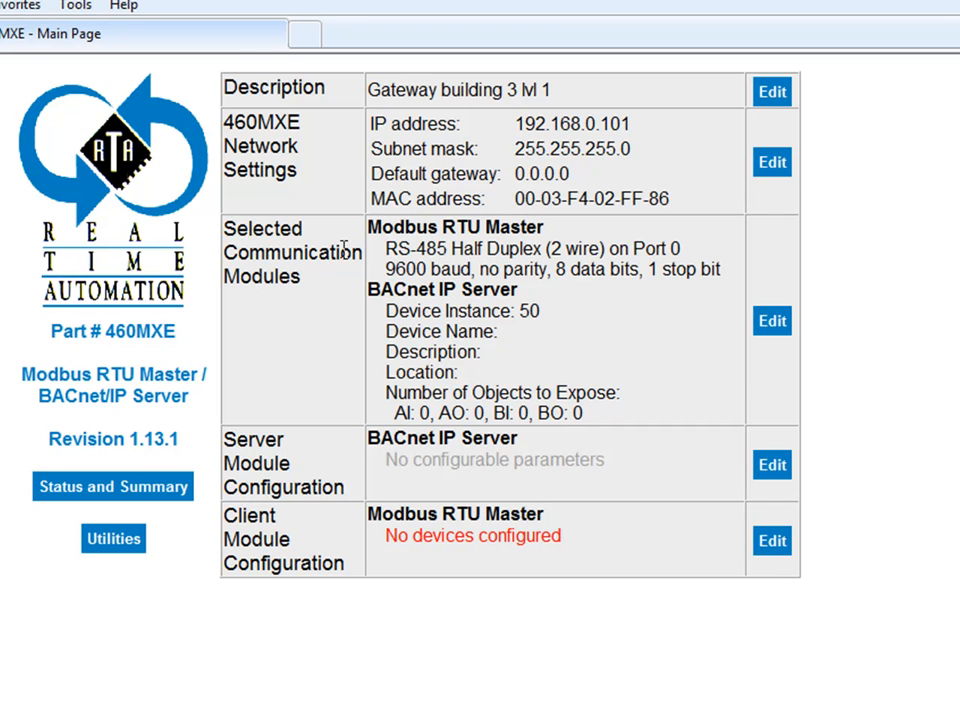
pyautogui.moveTo(360, 293)
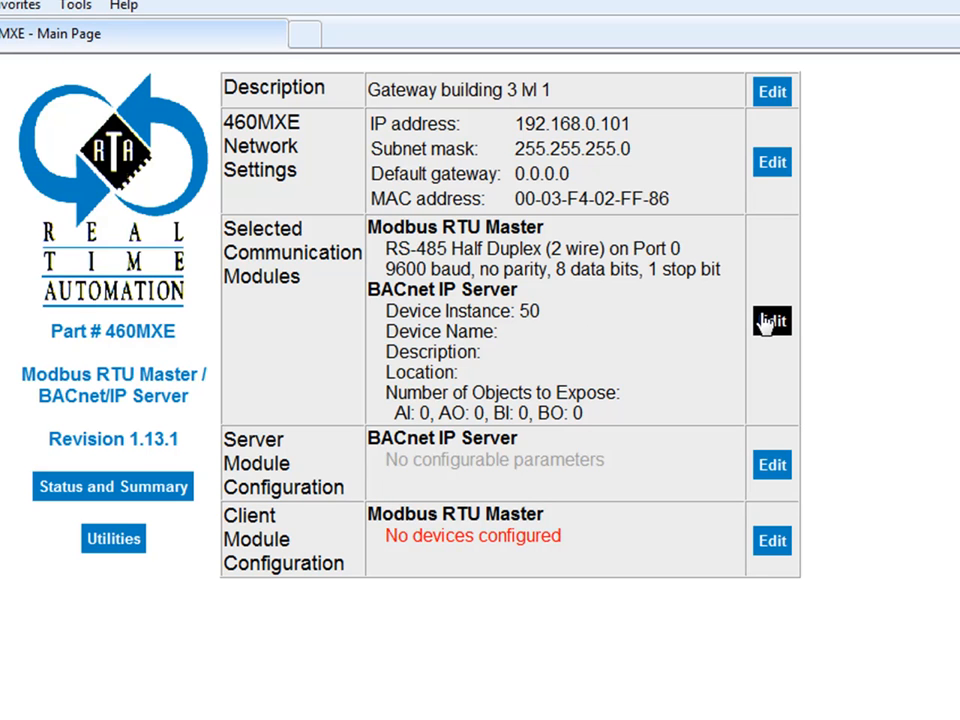
# Set the Modbus RTU Master connector to Port 0: TStrip with RS-485 Half (2 wire) mode.
pyautogui.click(771, 321)
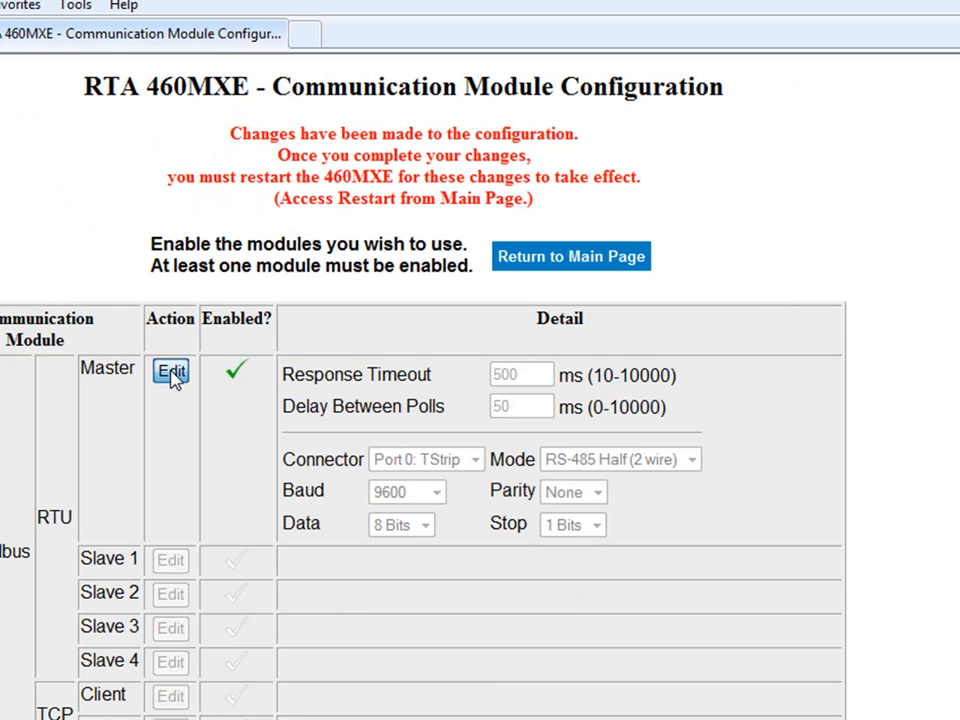
pyautogui.click(170, 371)
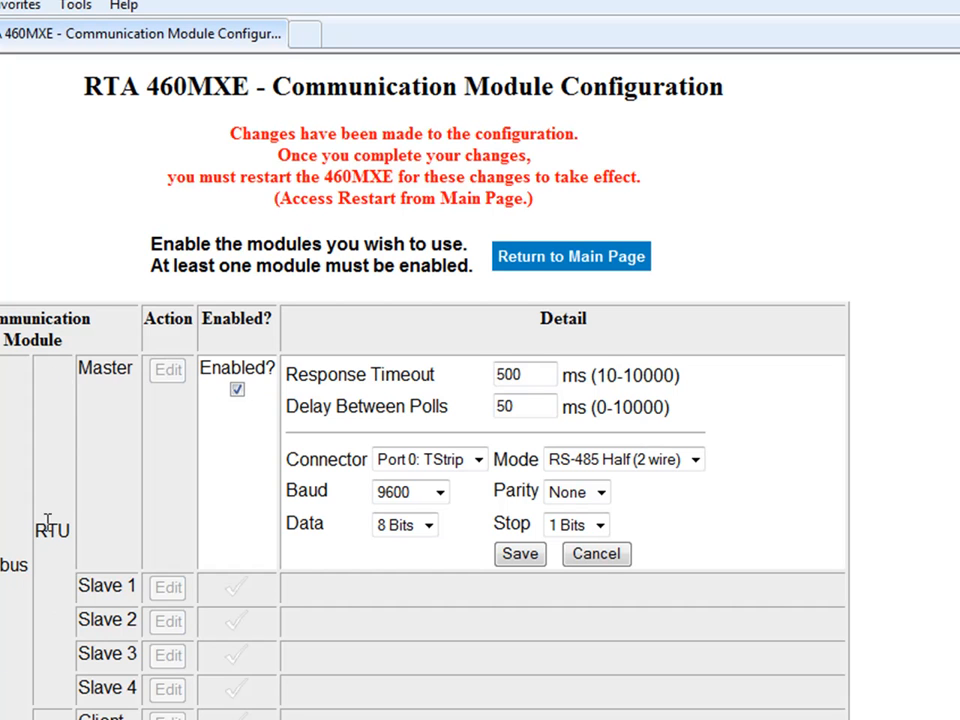
pyautogui.moveTo(234, 369)
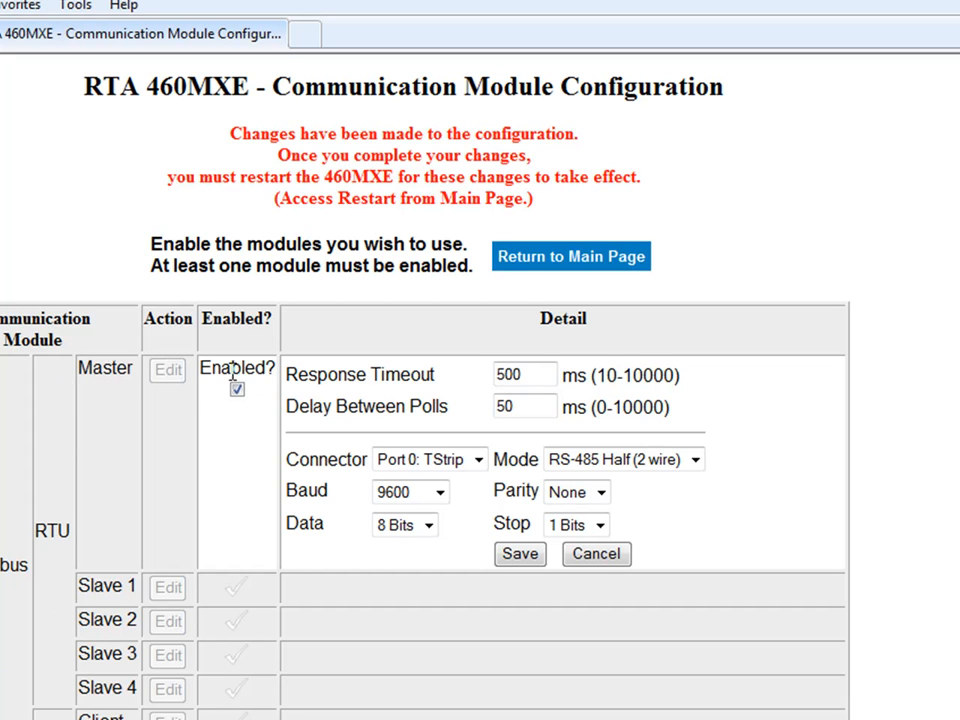
pyautogui.moveTo(383, 374)
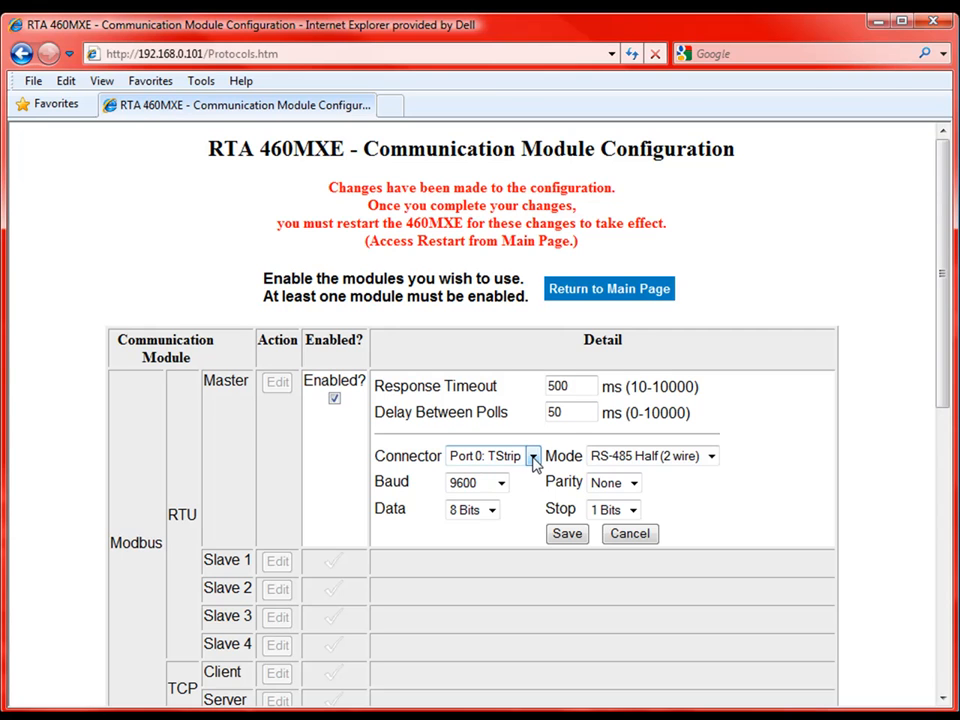
pyautogui.click(531, 456)
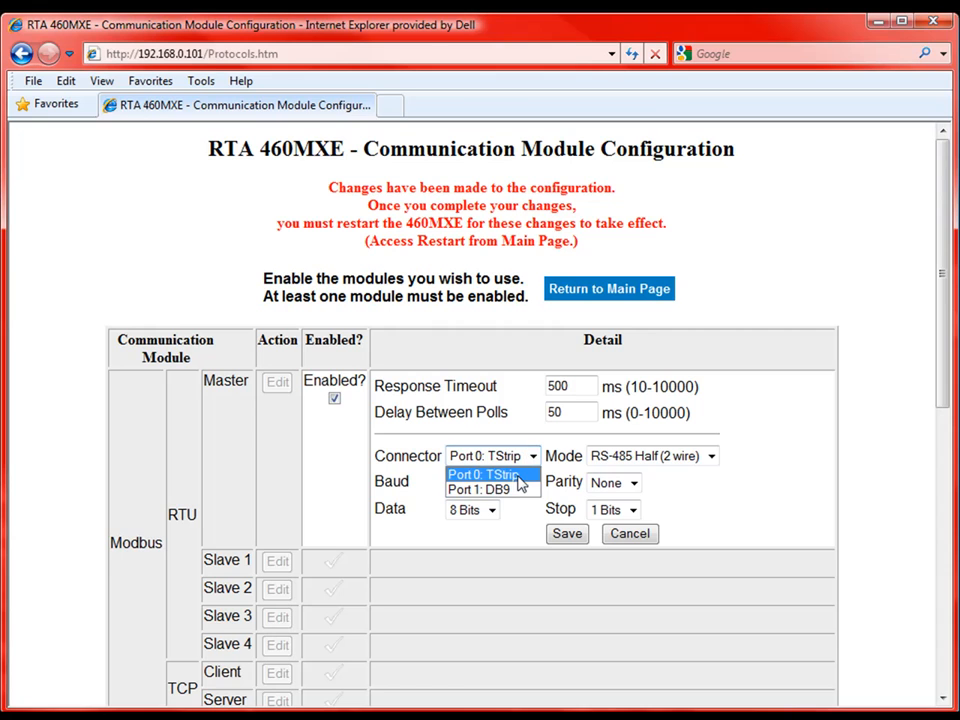
pyautogui.click(488, 474)
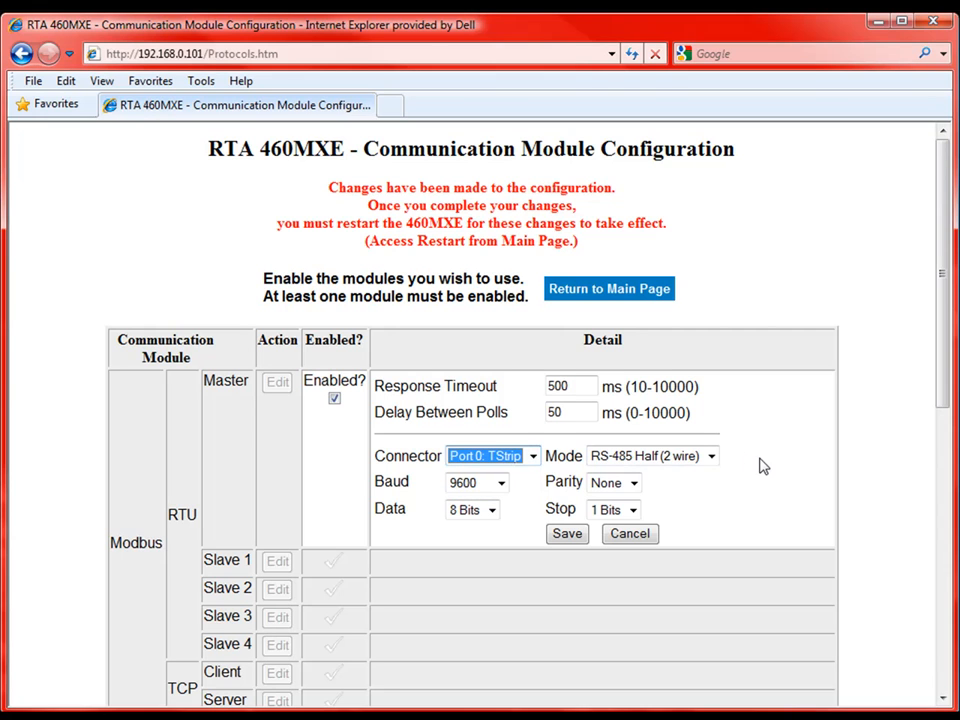
pyautogui.moveTo(757, 467)
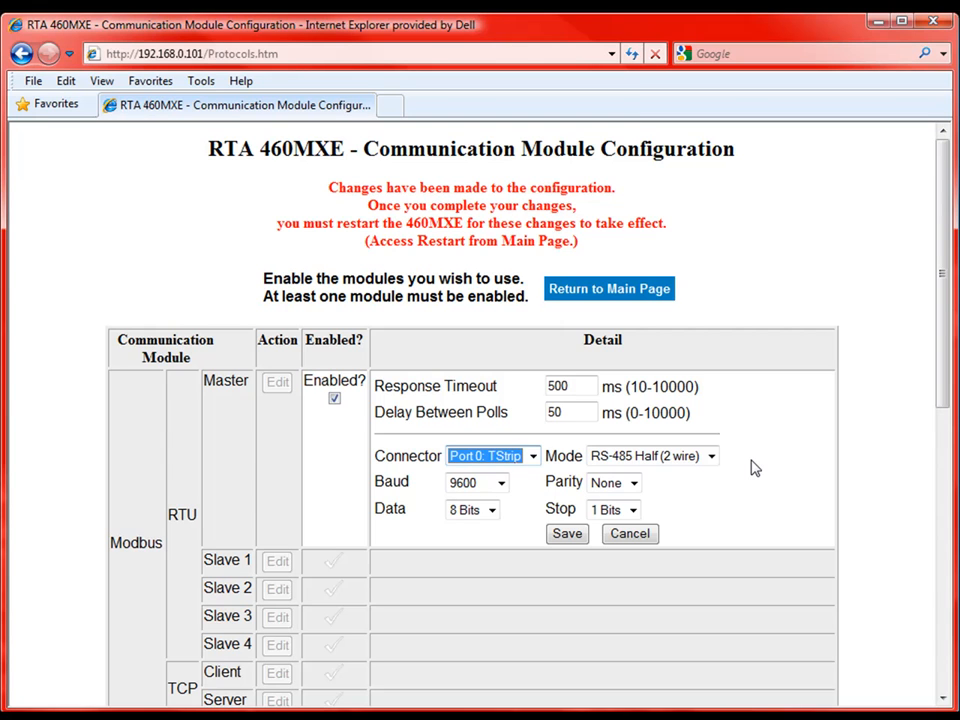
pyautogui.moveTo(751, 468)
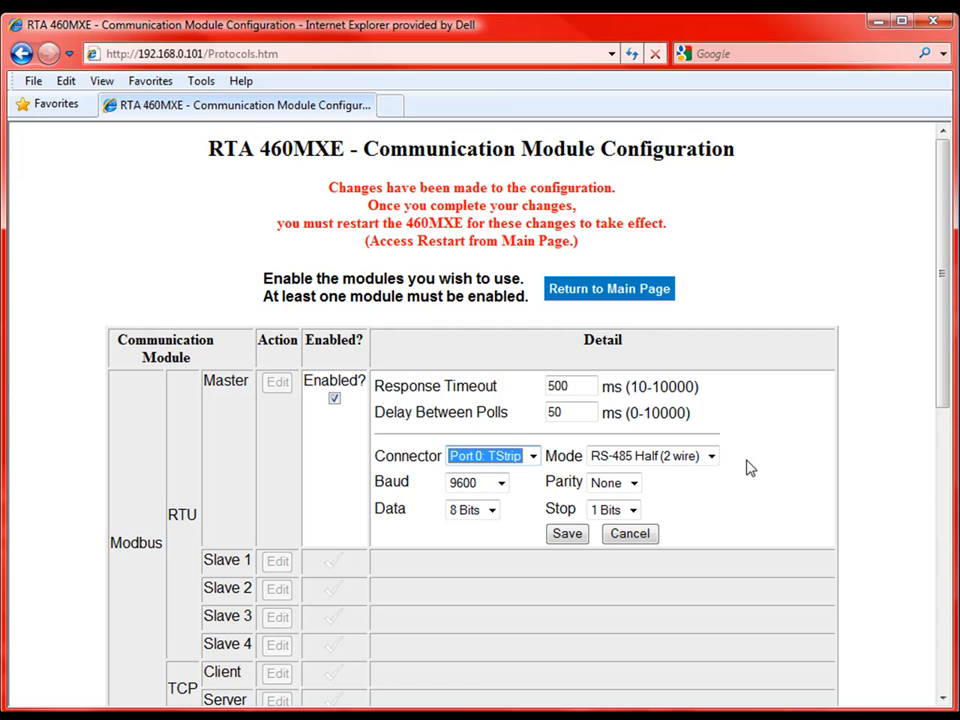
pyautogui.moveTo(720, 475)
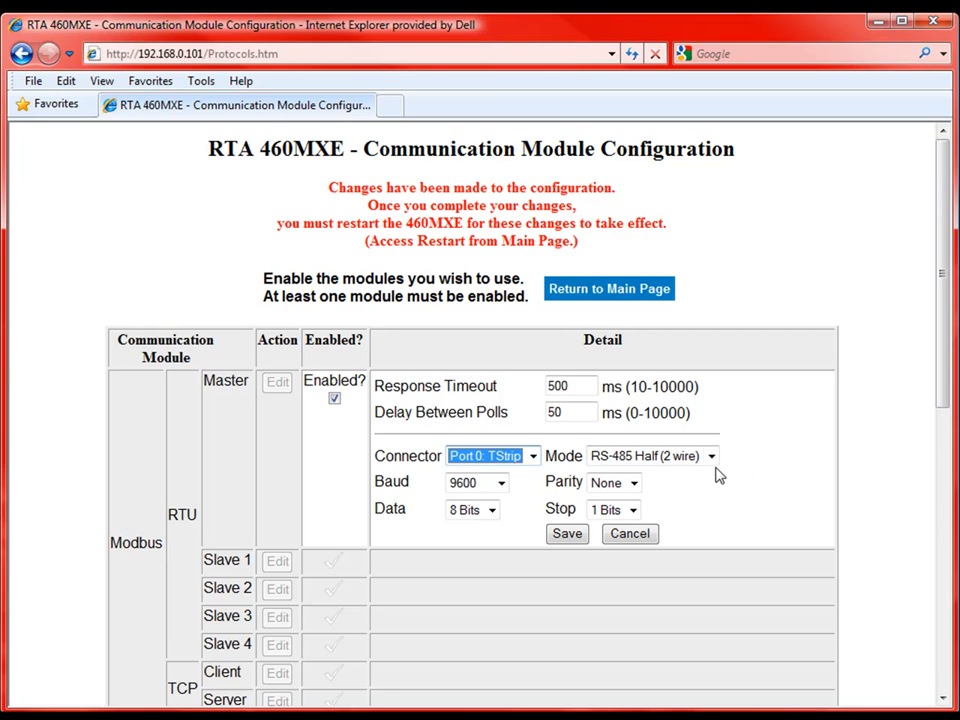
pyautogui.click(711, 456)
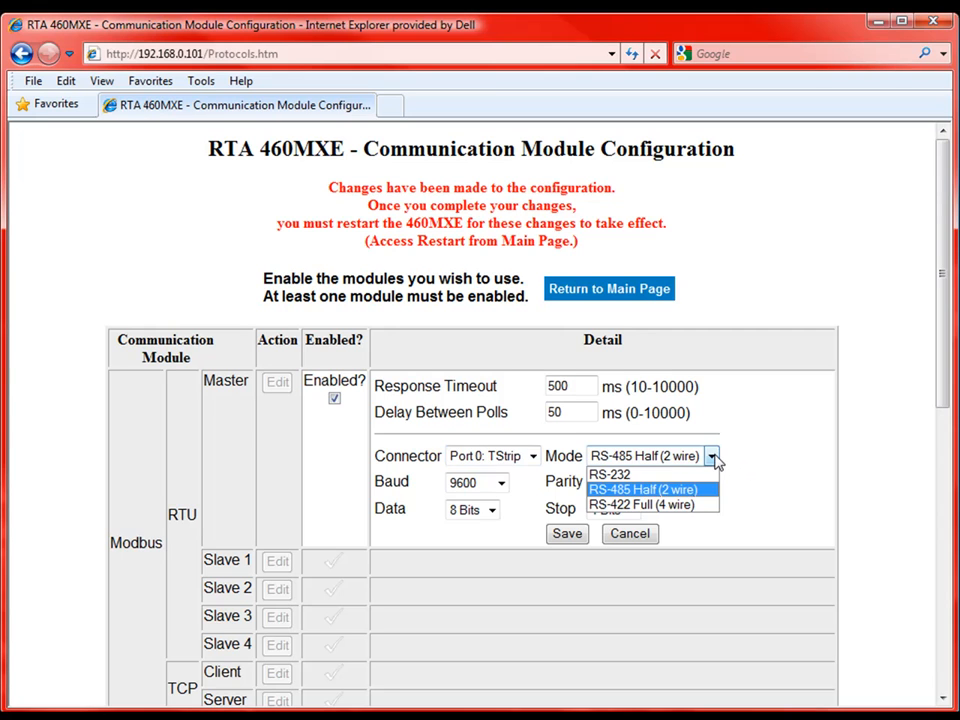
pyautogui.click(650, 489)
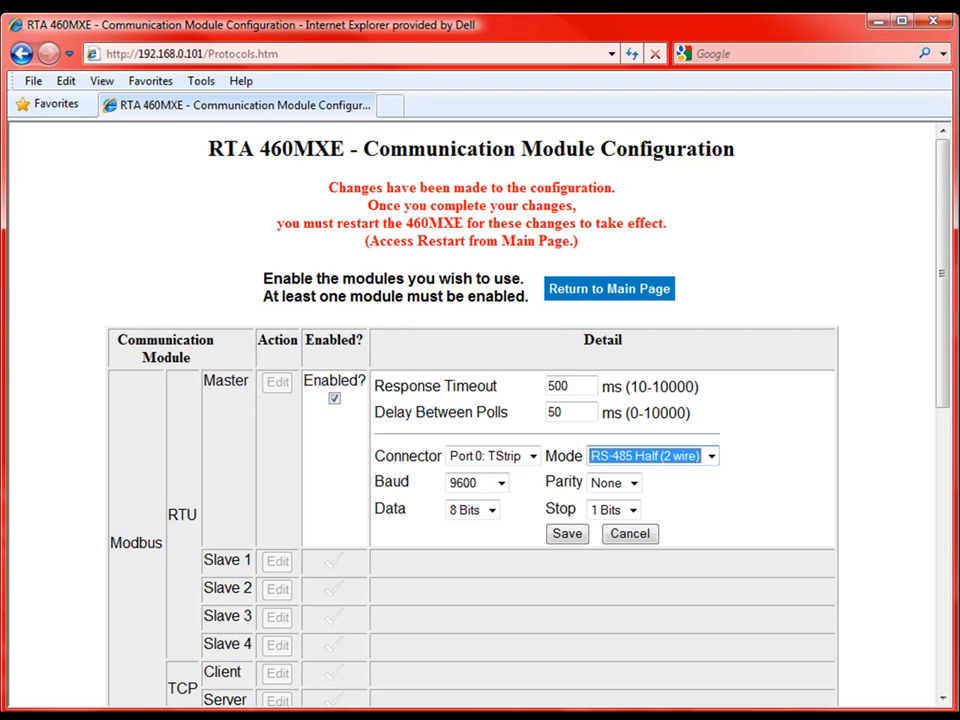
pyautogui.moveTo(676, 516)
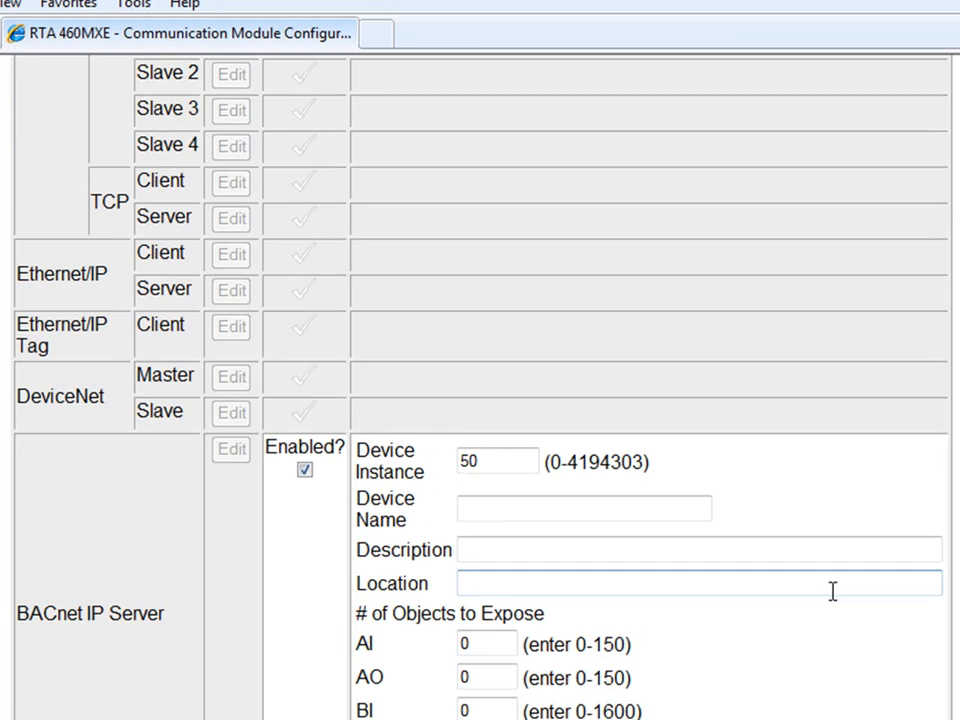
# Keep BACnet IP Server device instance 50 with no objects and save the settings.
pyautogui.scroll(-3)
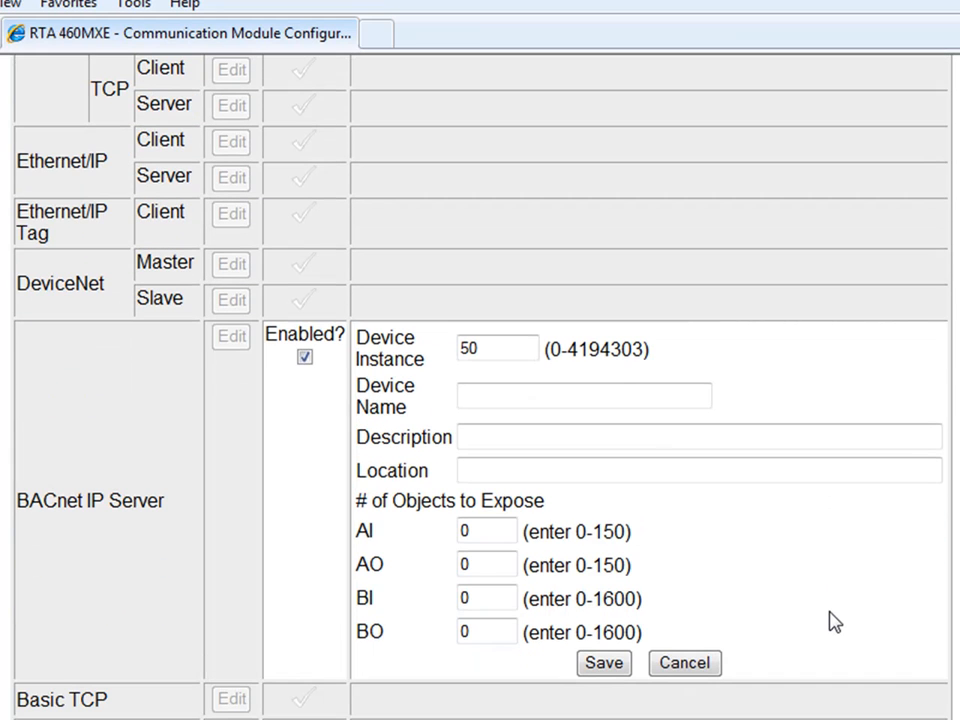
pyautogui.click(583, 395)
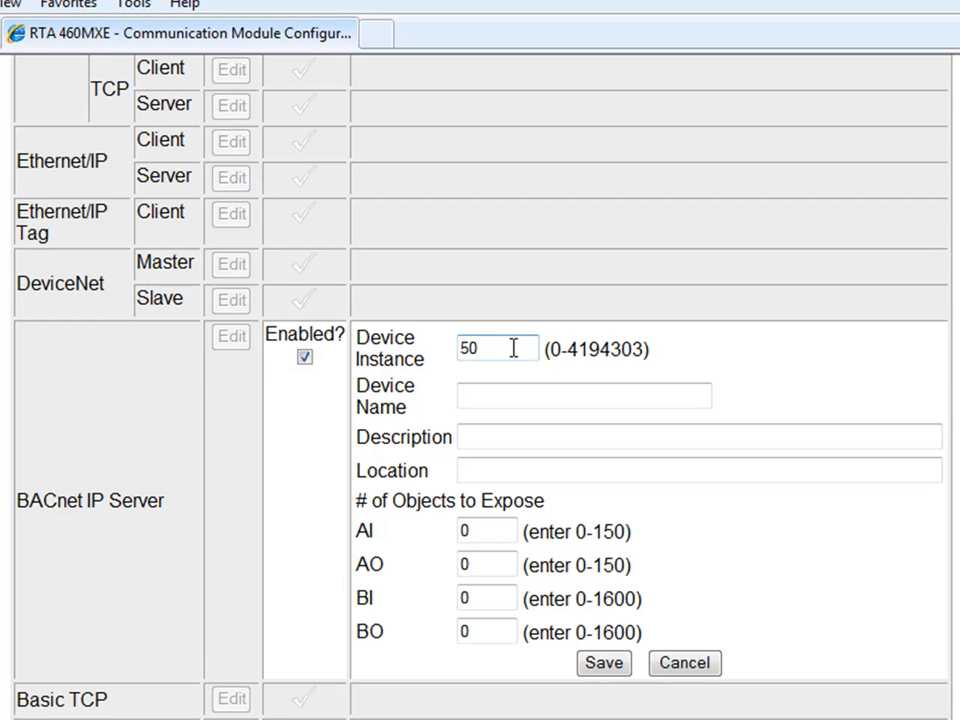
pyautogui.click(583, 395)
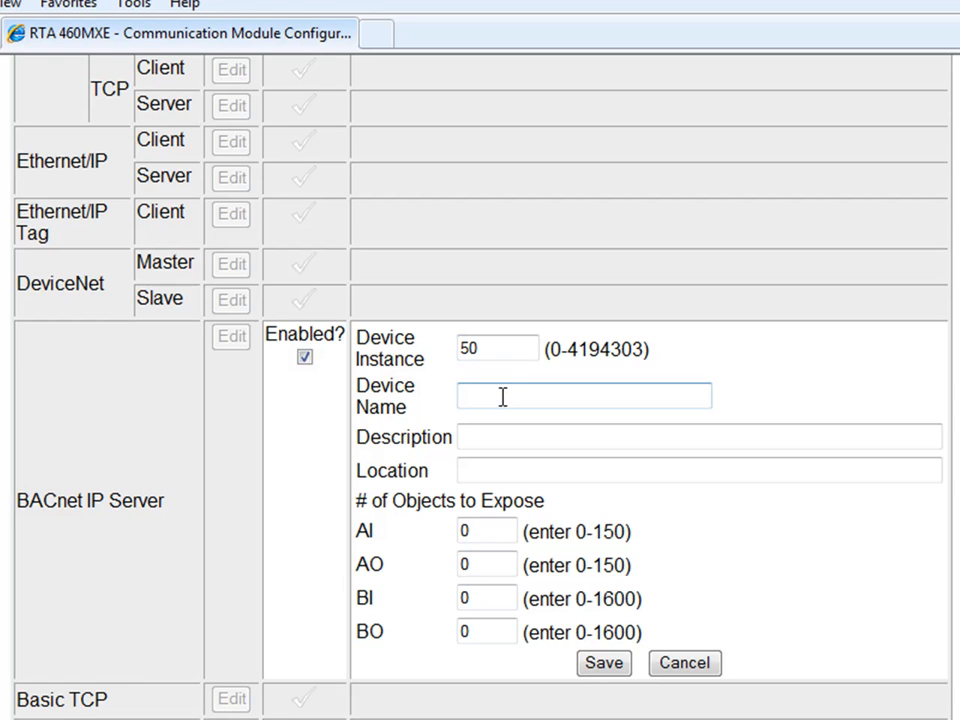
pyautogui.click(698, 470)
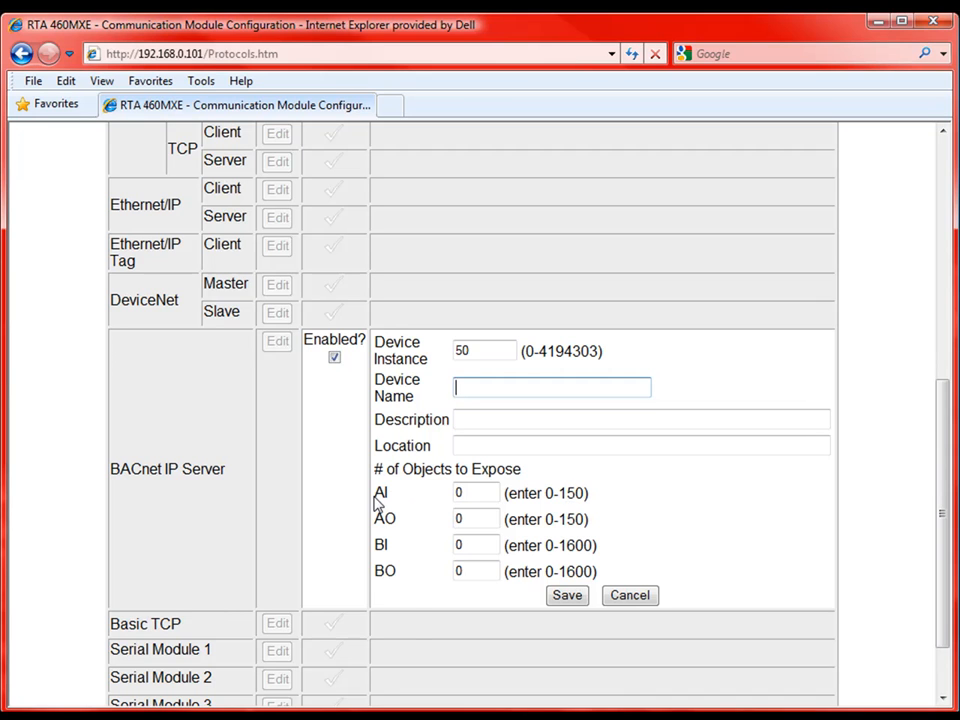
pyautogui.moveTo(515, 492)
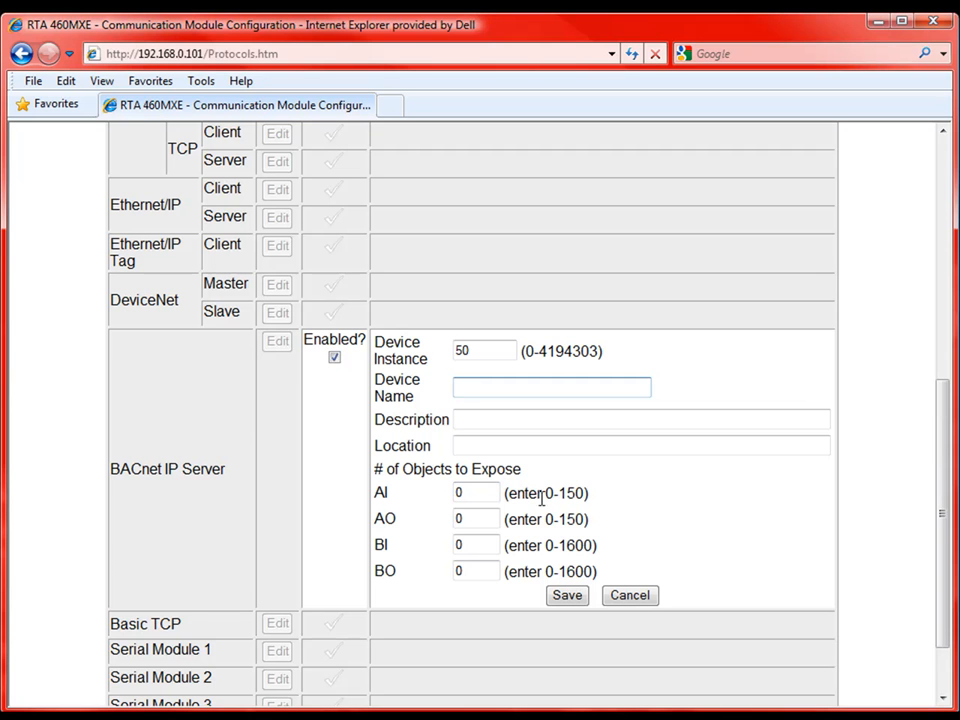
pyautogui.click(567, 595)
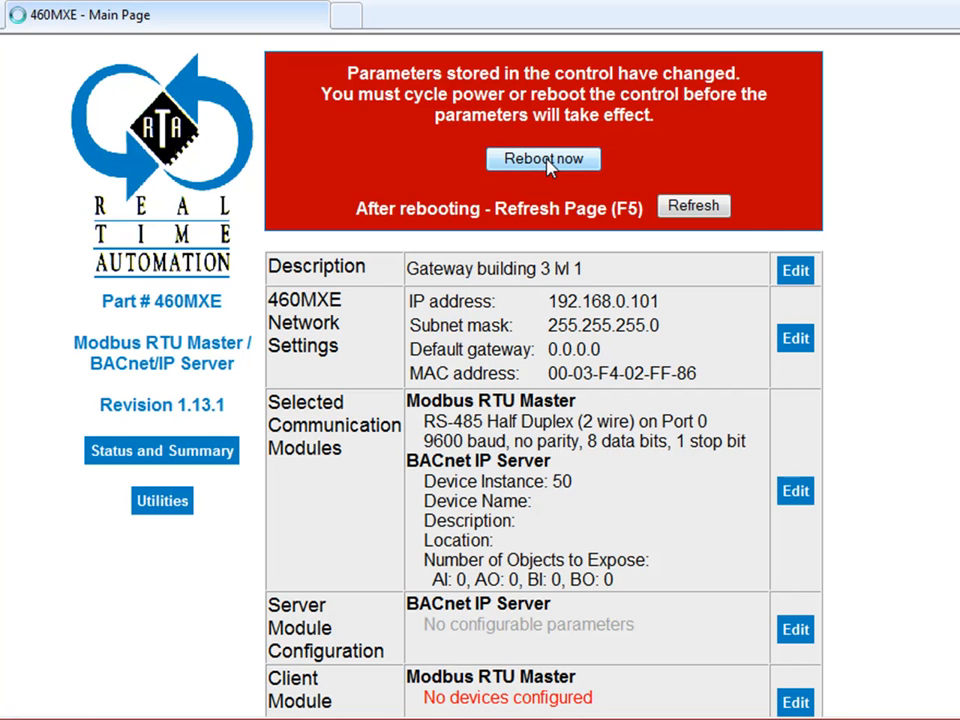
# Reboot the gateway and refresh the main page to clear the pending-reboot notice.
pyautogui.click(694, 205)
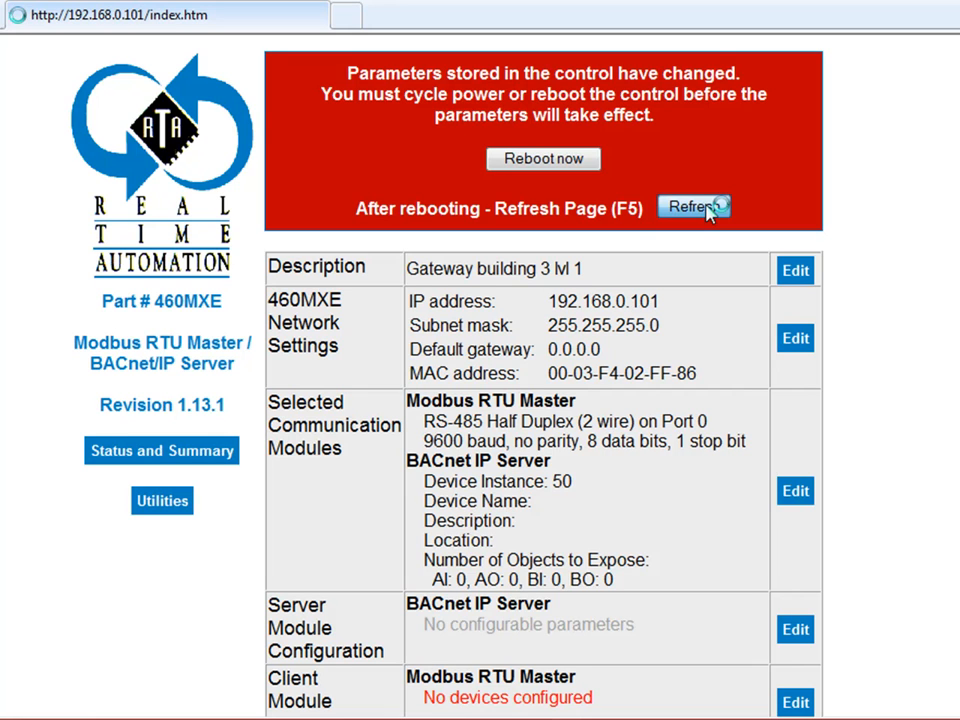
pyautogui.click(694, 207)
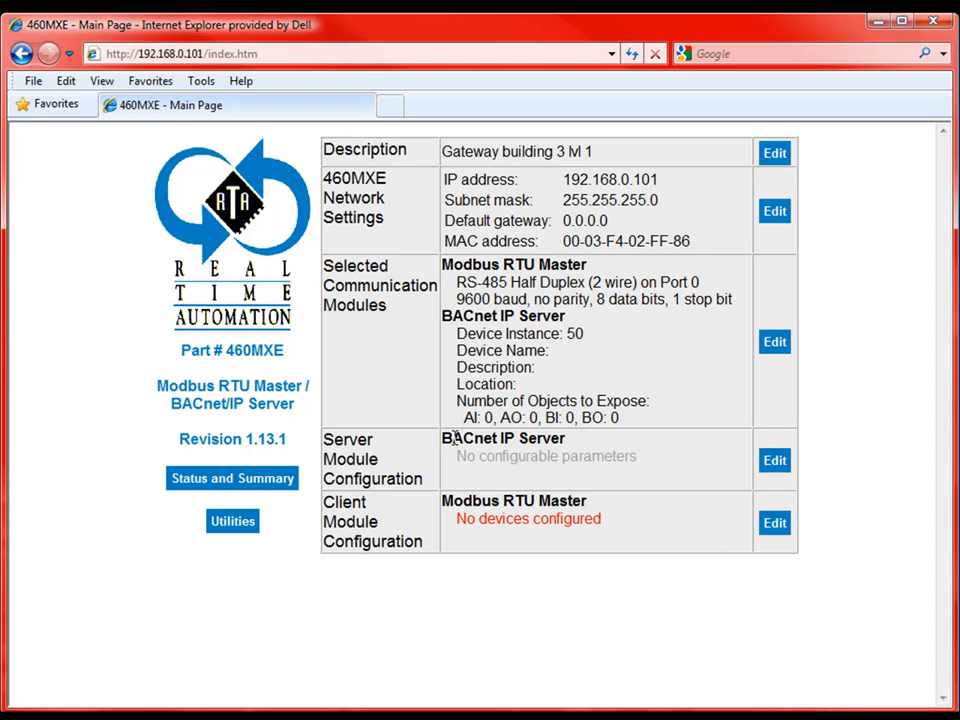
pyautogui.moveTo(568, 485)
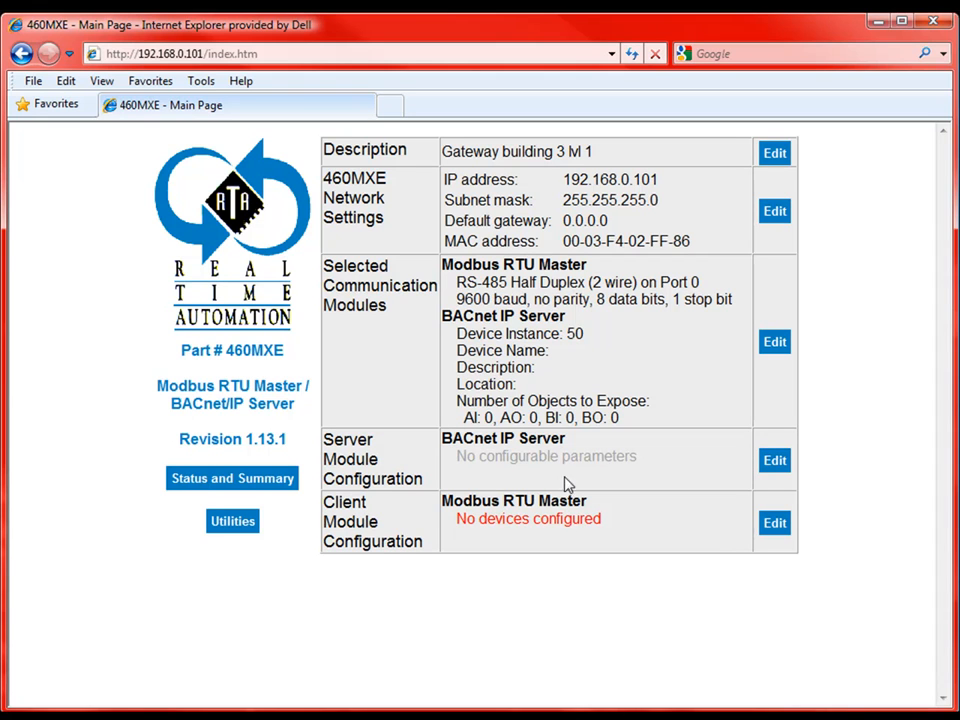
pyautogui.moveTo(385, 510)
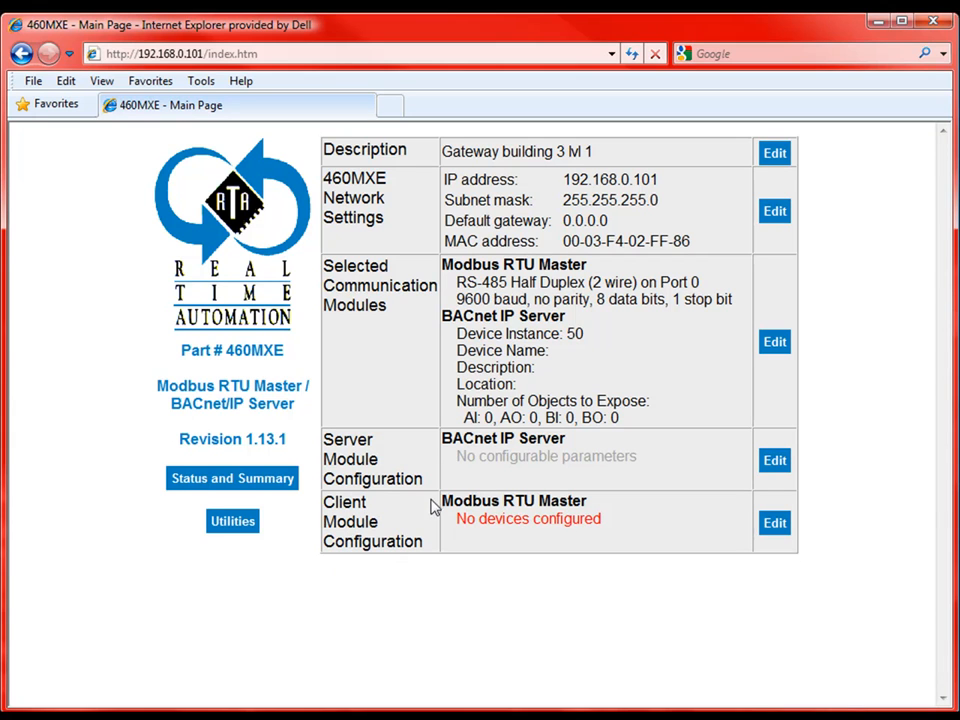
pyautogui.moveTo(583, 503)
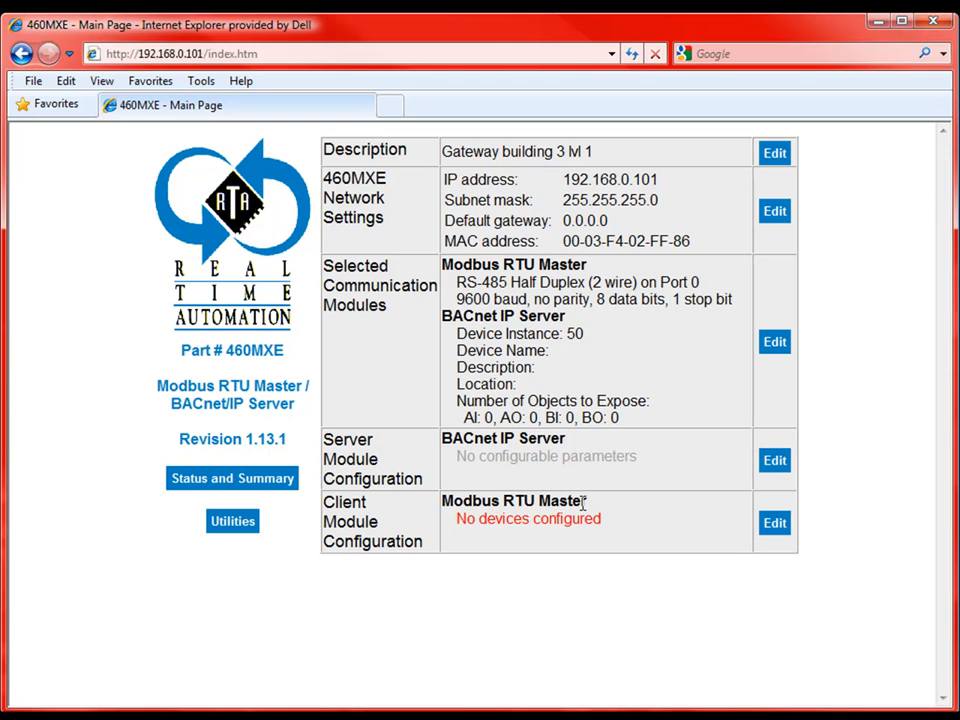
# Show the Modbus RTU Master's External Device Configuration page, which has no devices yet.
pyautogui.click(774, 522)
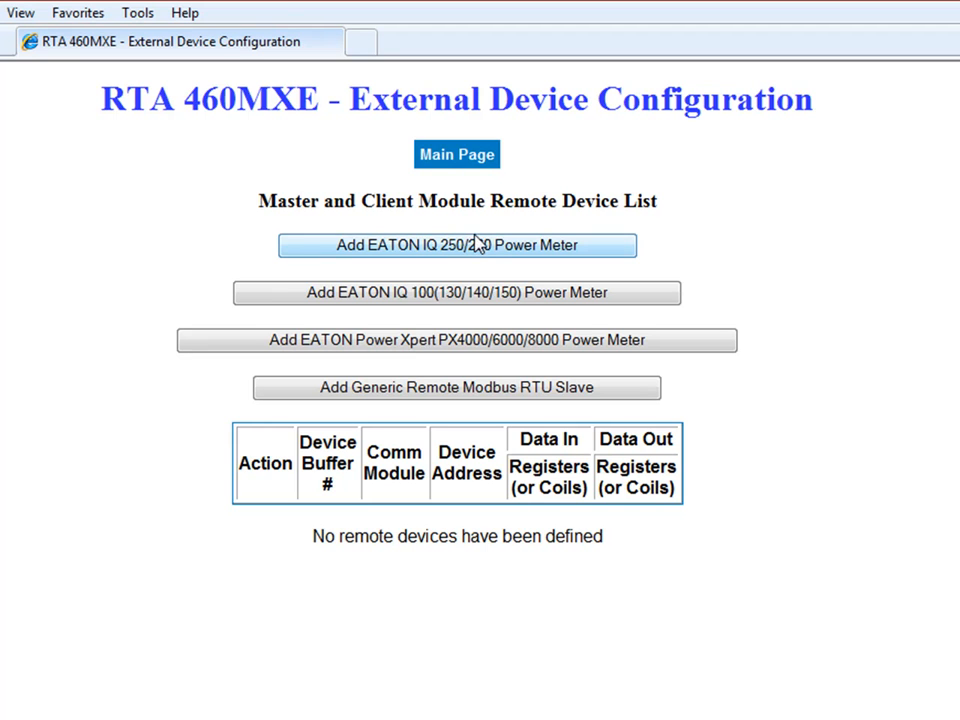
pyautogui.moveTo(912, 253)
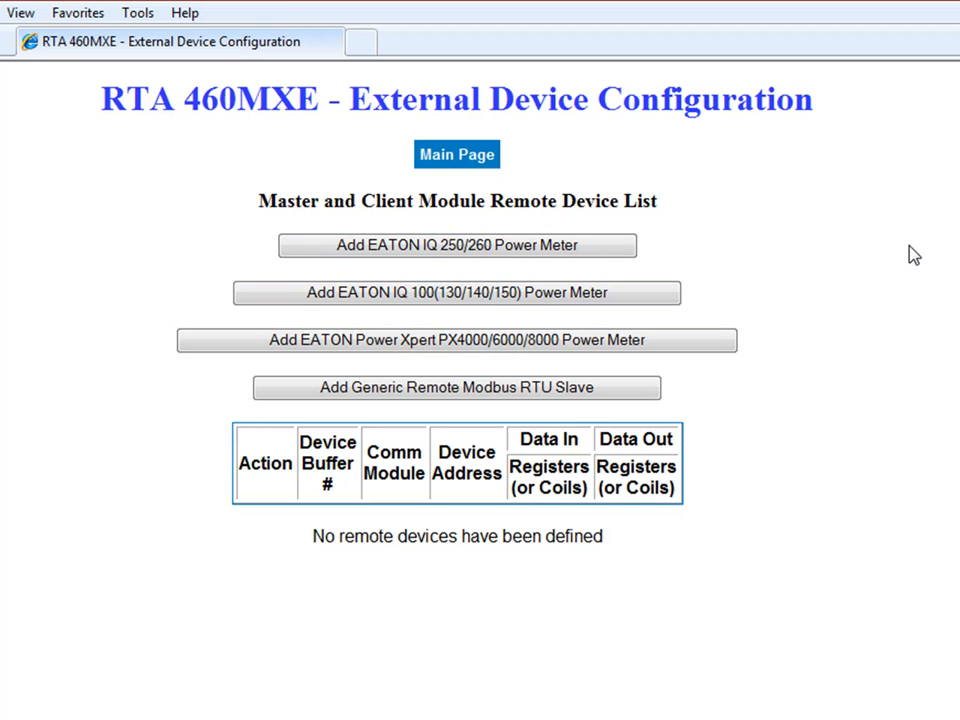
pyautogui.moveTo(389, 312)
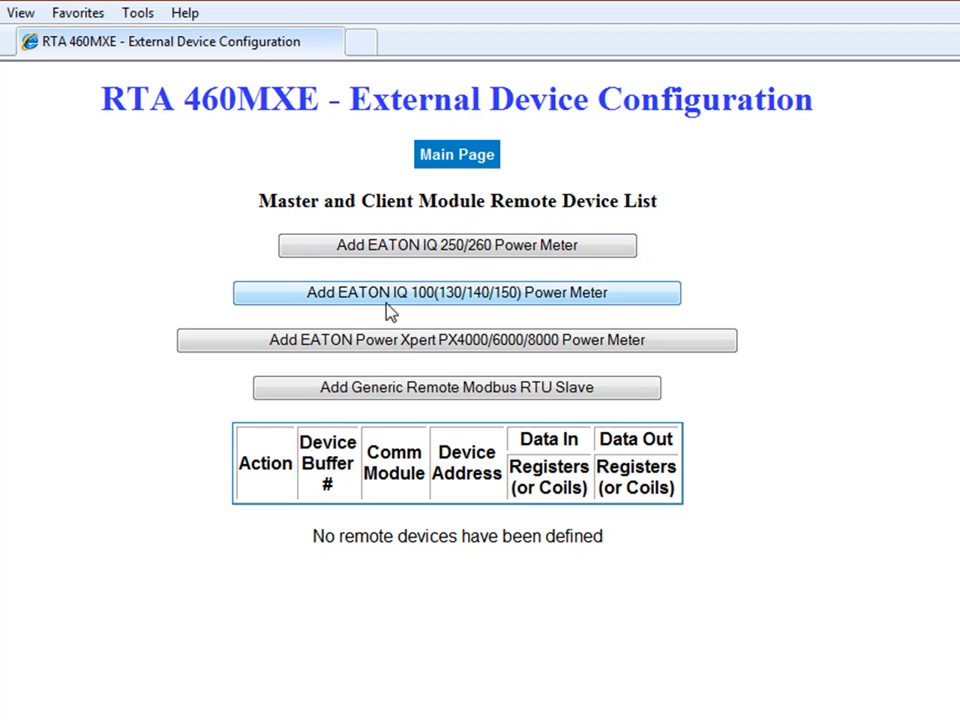
pyautogui.moveTo(490, 302)
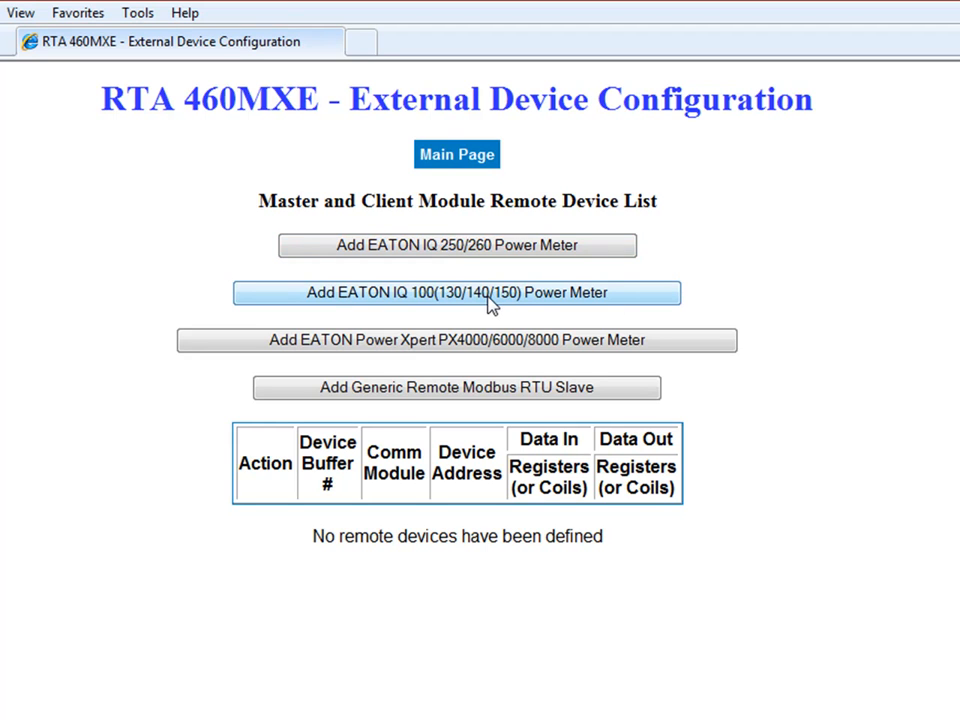
pyautogui.moveTo(438, 340)
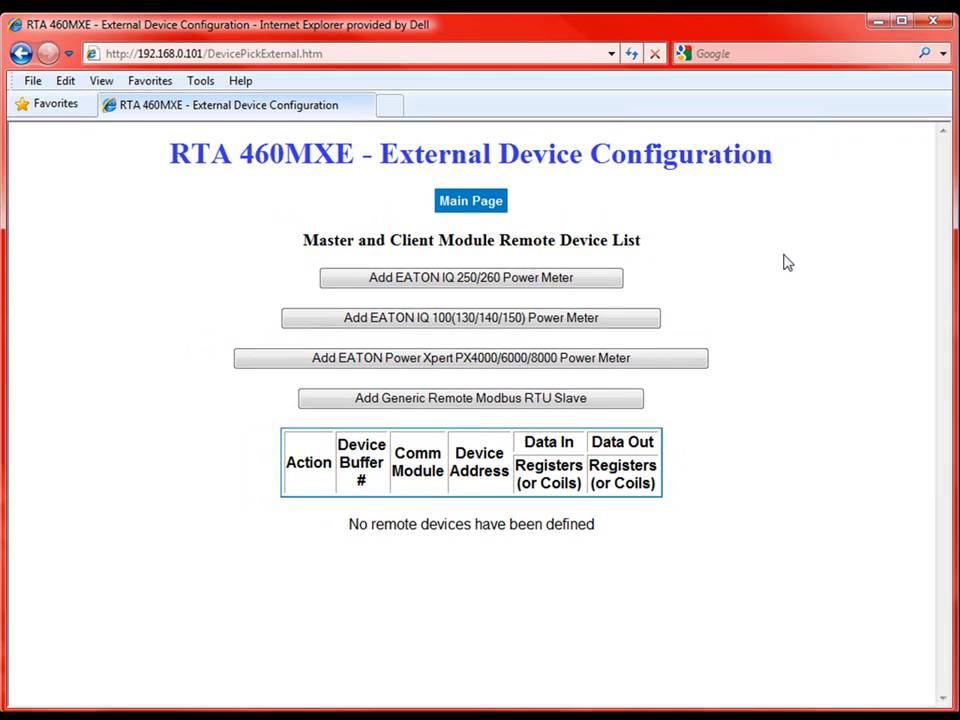
pyautogui.moveTo(820, 404)
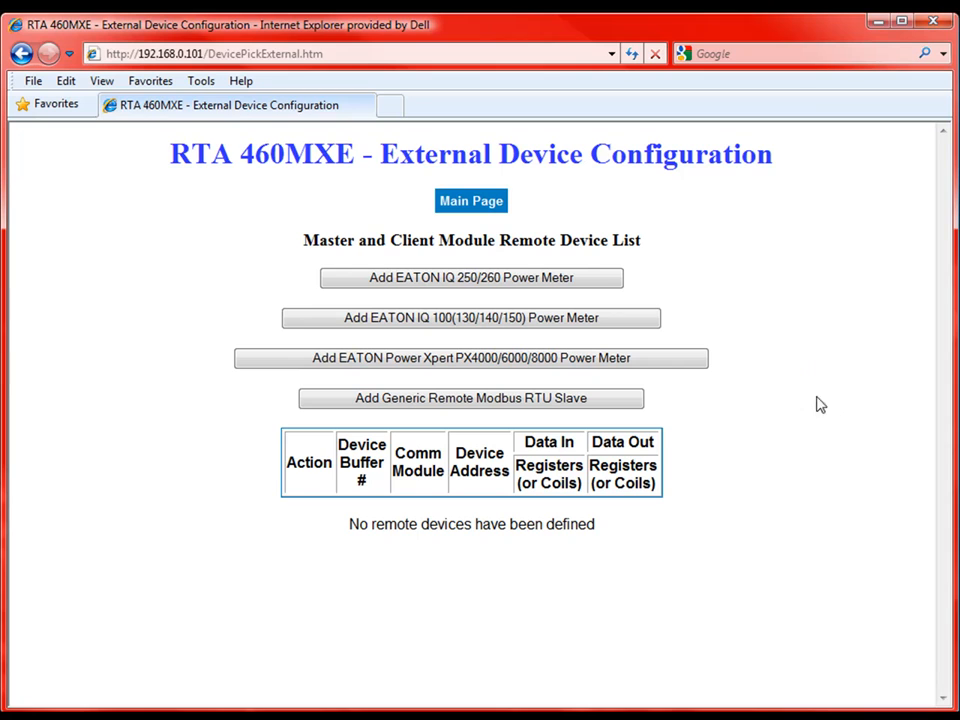
pyautogui.moveTo(893, 410)
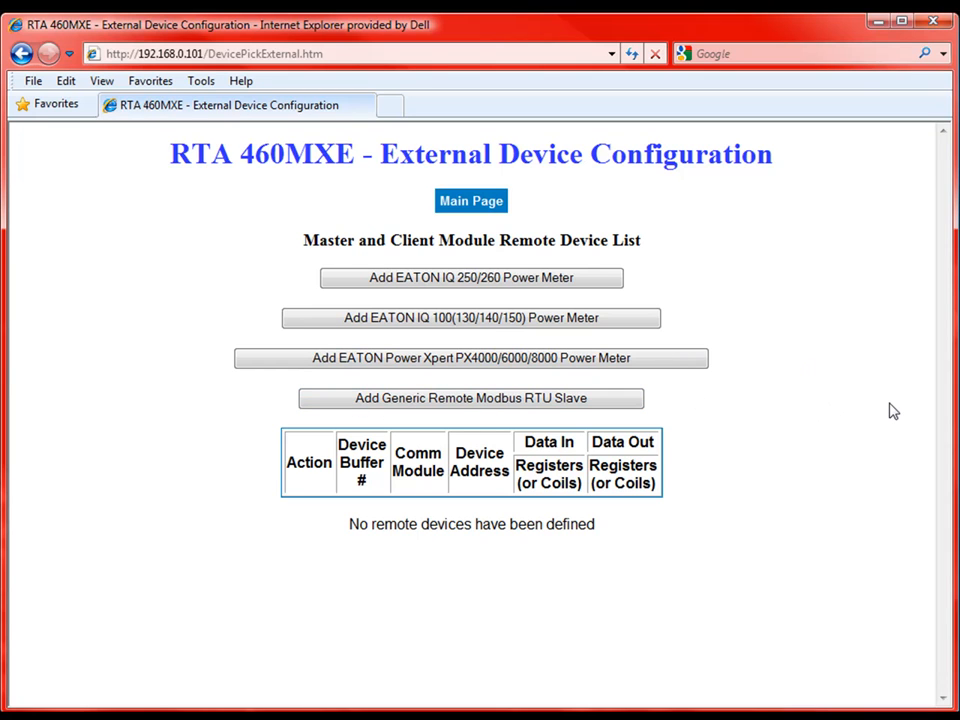
pyautogui.moveTo(822, 296)
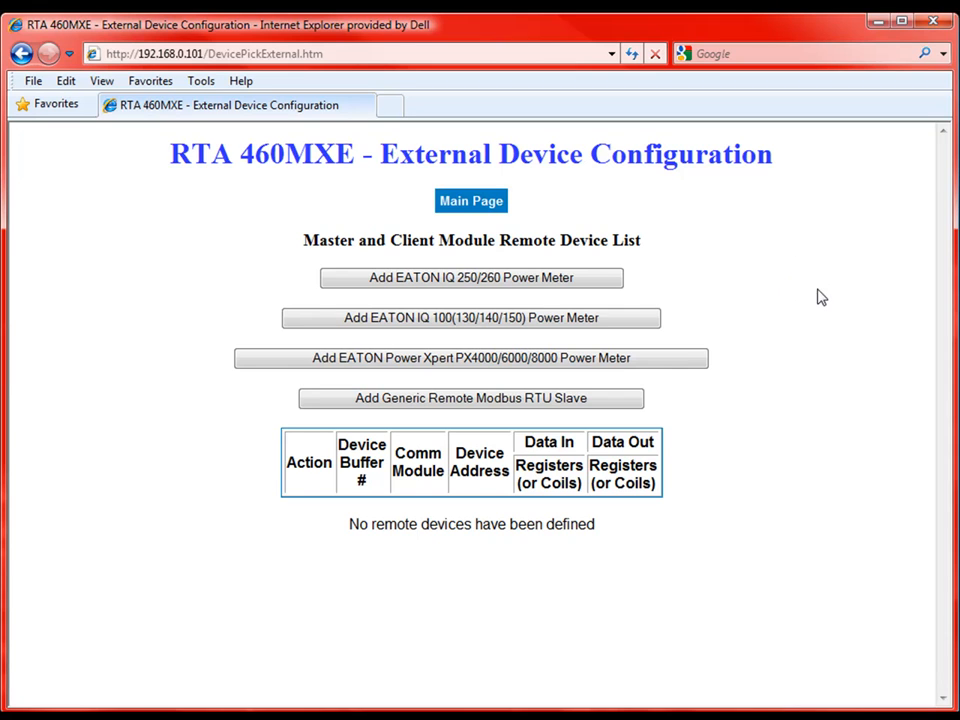
pyautogui.moveTo(812, 297)
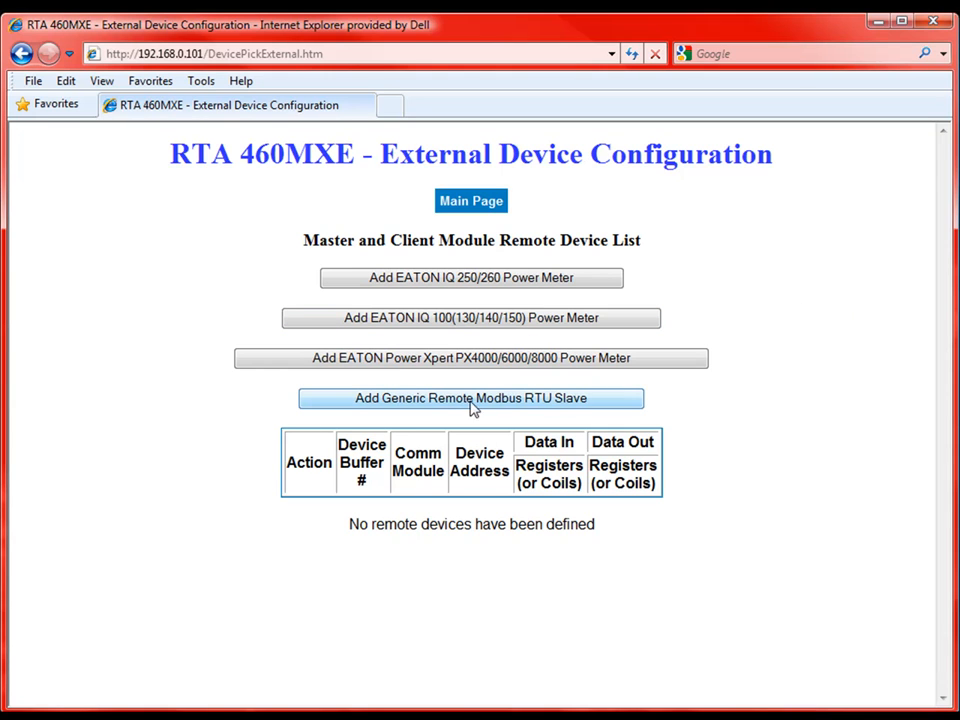
pyautogui.moveTo(252, 264)
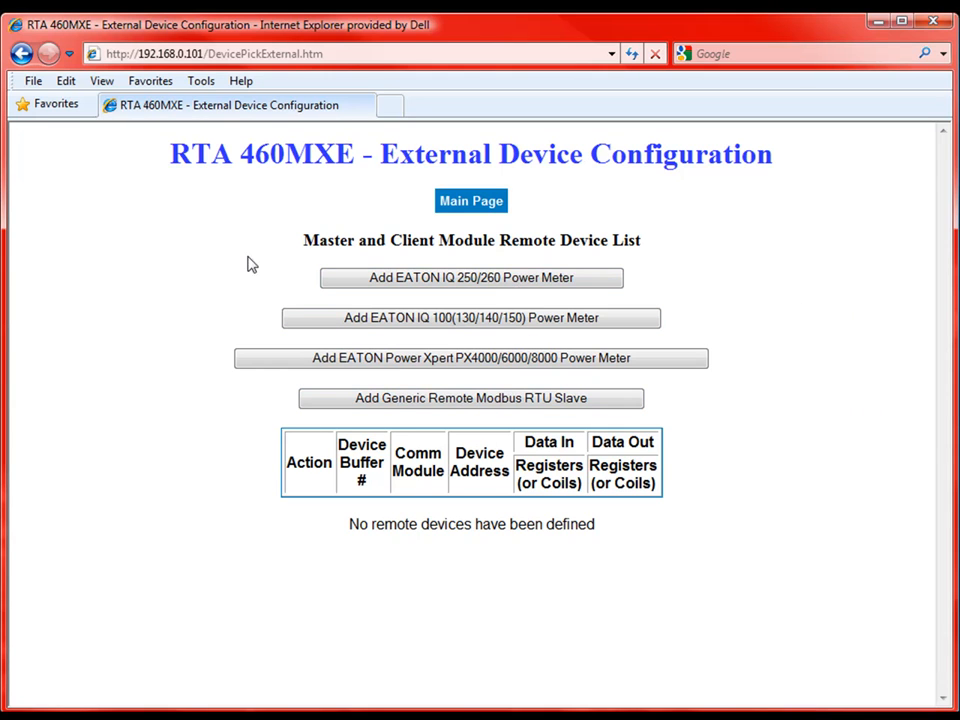
pyautogui.moveTo(363, 381)
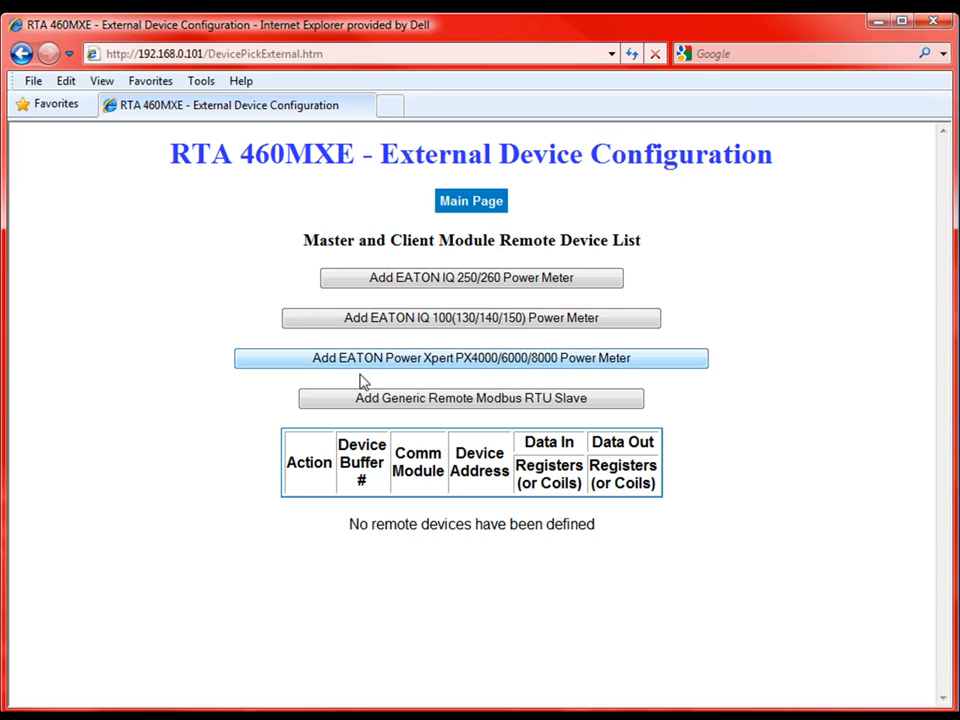
pyautogui.moveTo(418, 364)
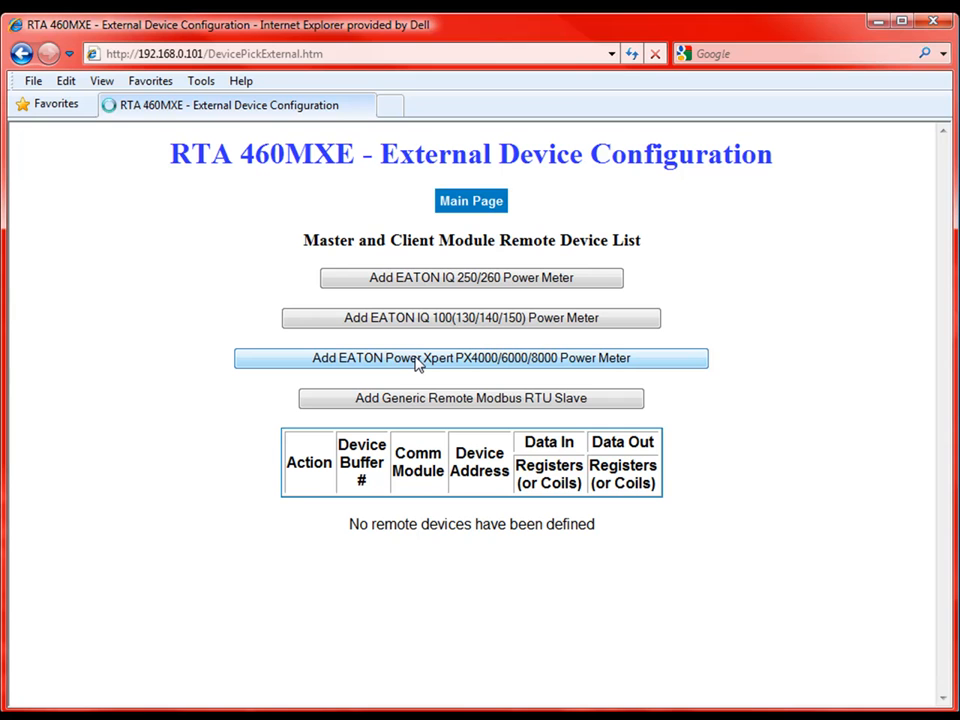
# Add an EATON Power Xpert PX4000/6000/8000 meter as device buffer 2.
pyautogui.click(470, 358)
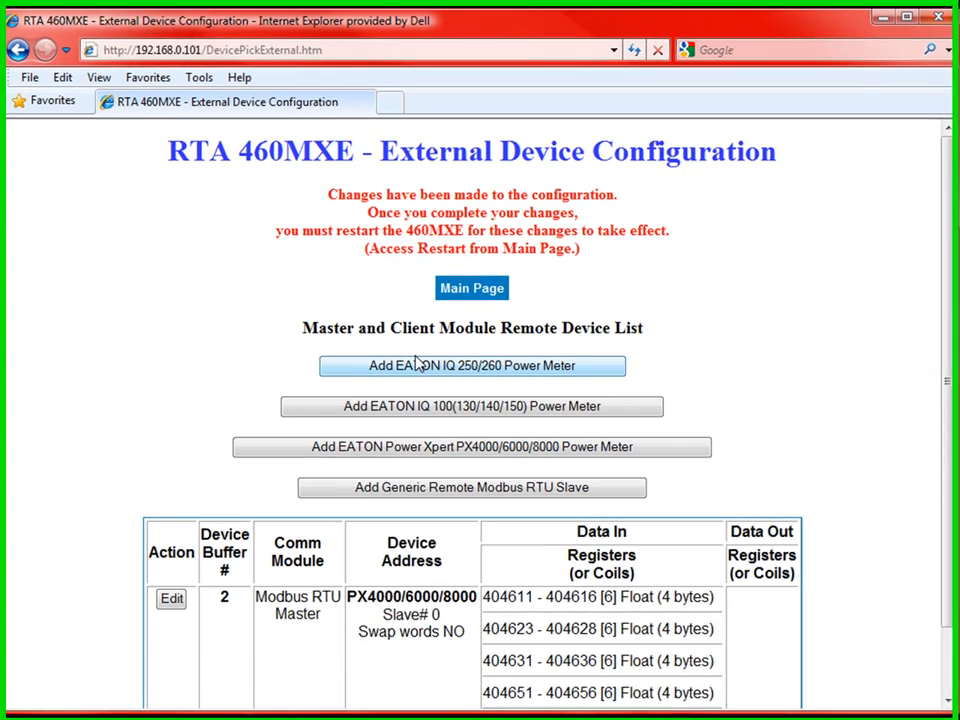
# Edit device buffer 2, labelling it 'PX4000 13 lvl 3' with slave address 12.
pyautogui.scroll(-3)
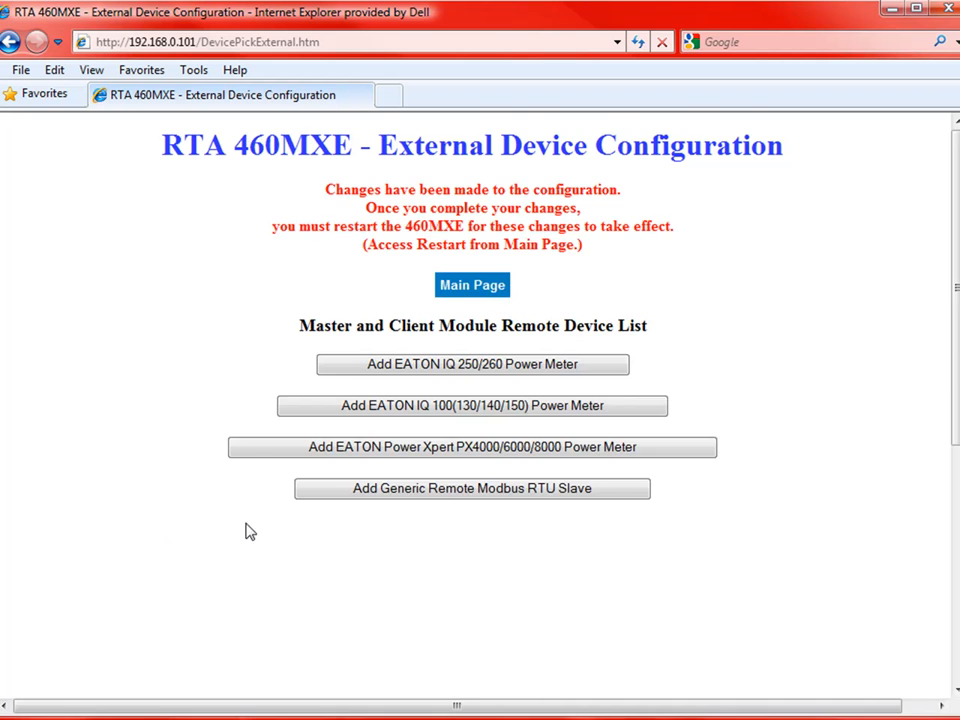
pyautogui.click(472, 447)
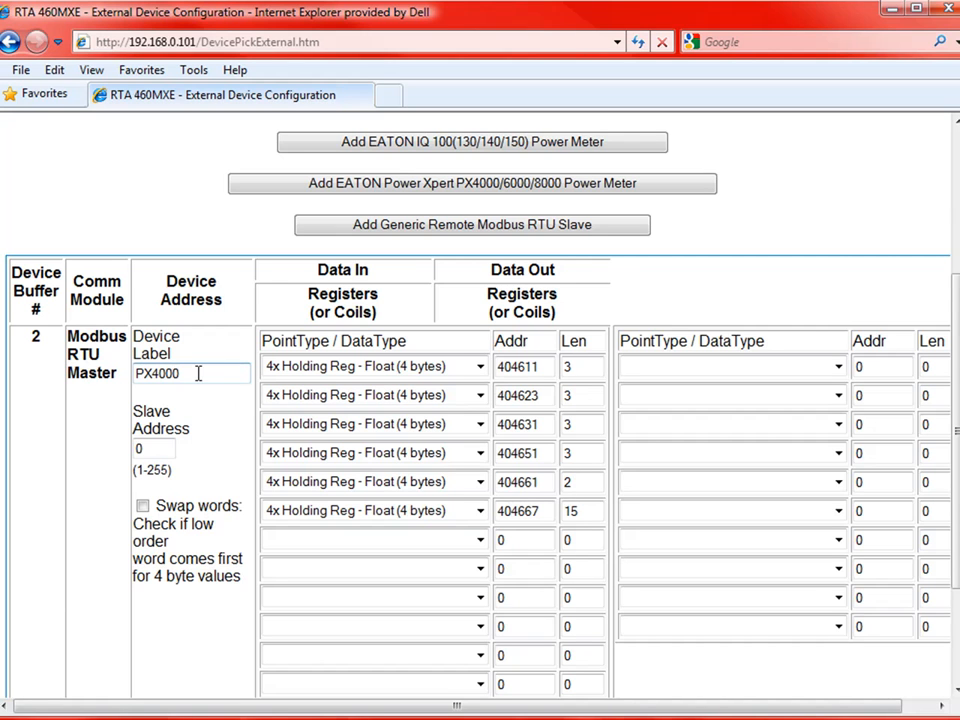
pyautogui.write('13M')
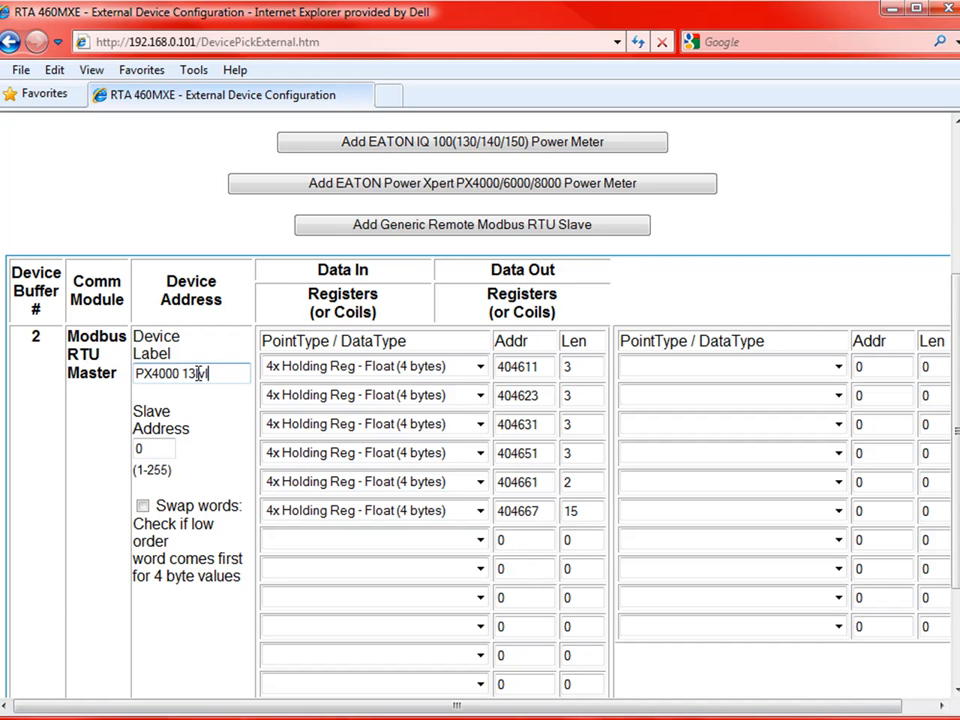
pyautogui.write('lvl3')
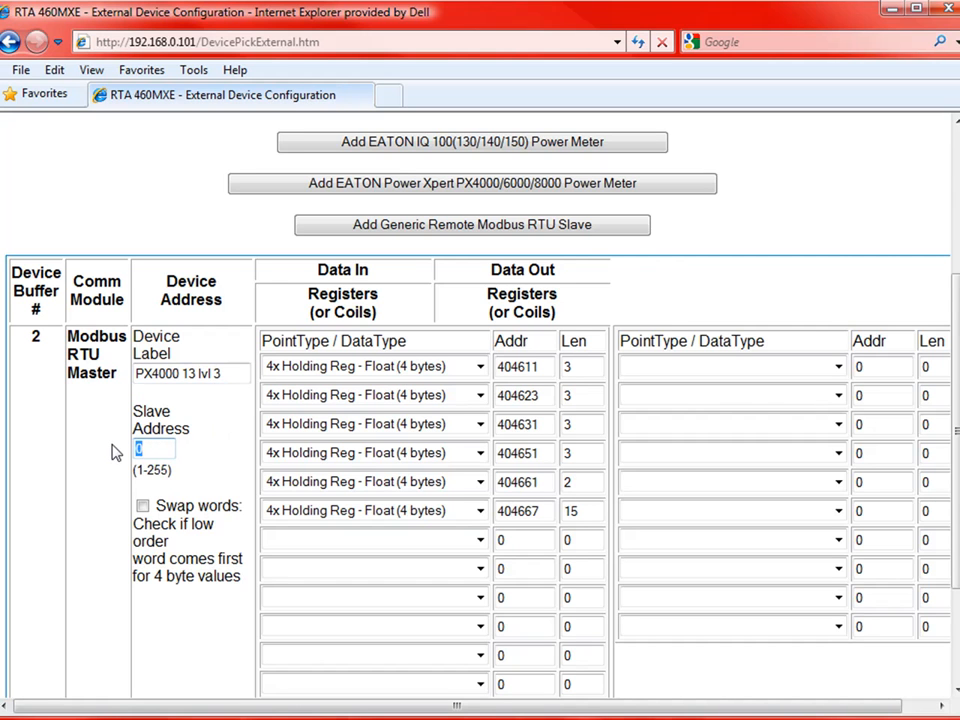
pyautogui.write('12')
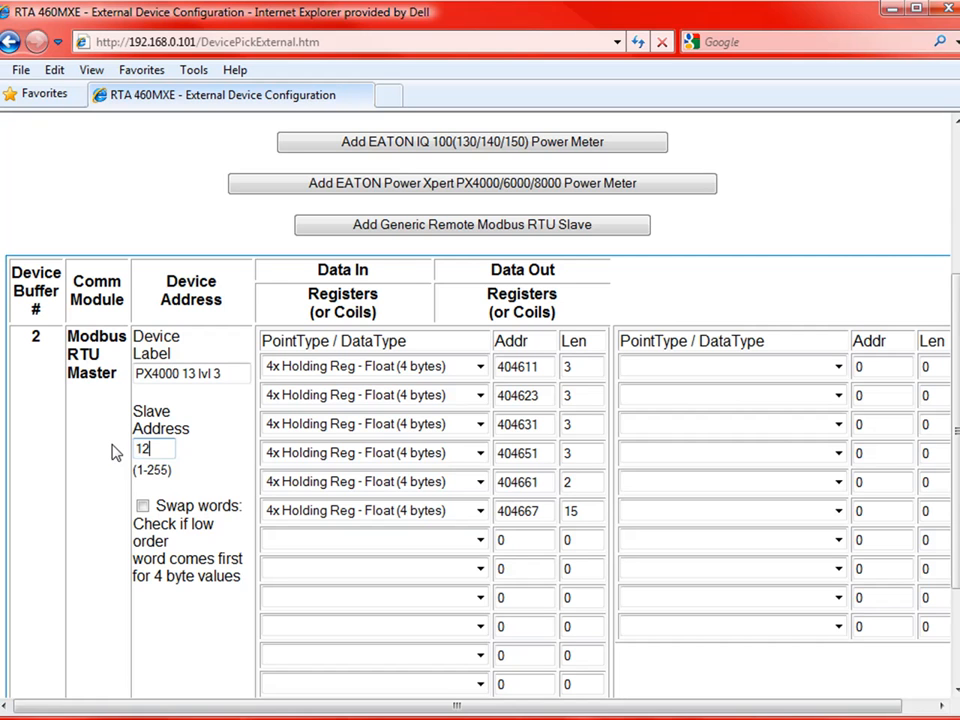
pyautogui.moveTo(90, 438)
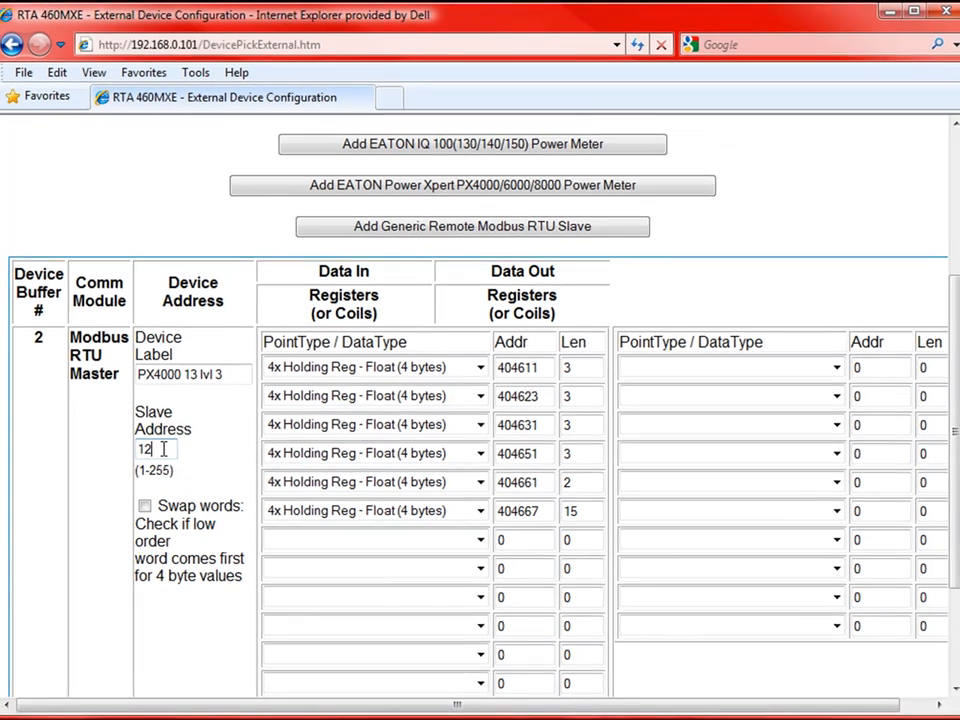
pyautogui.scroll(3)
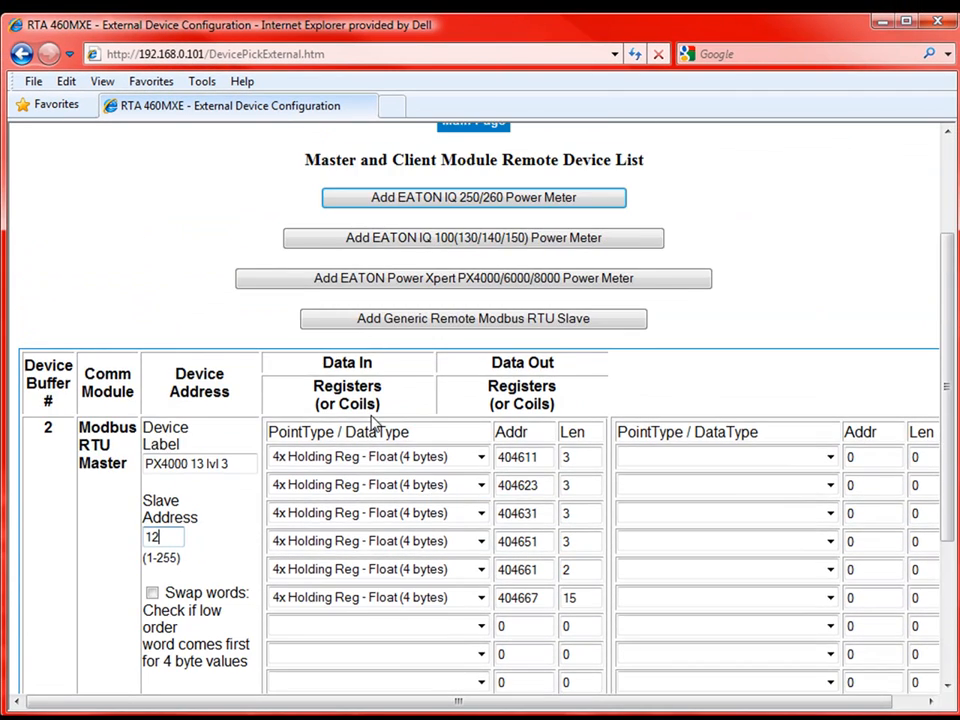
# Save the PX4000 device form so it lists as 'PX4000 13 lvl 3', Slave# 12.
pyautogui.scroll(-3)
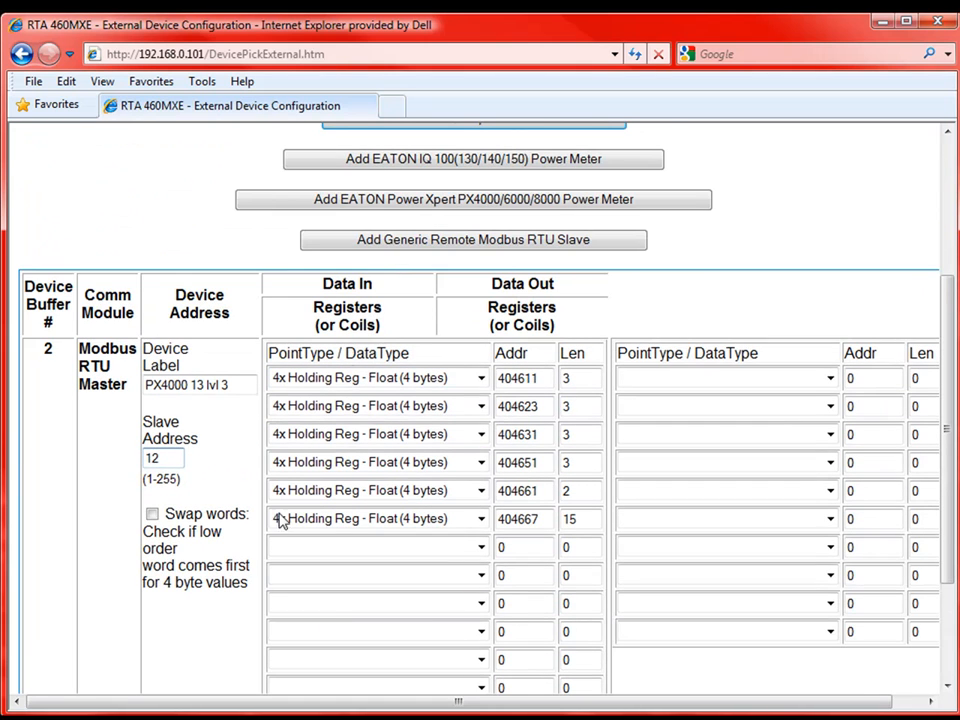
pyautogui.moveTo(370, 406)
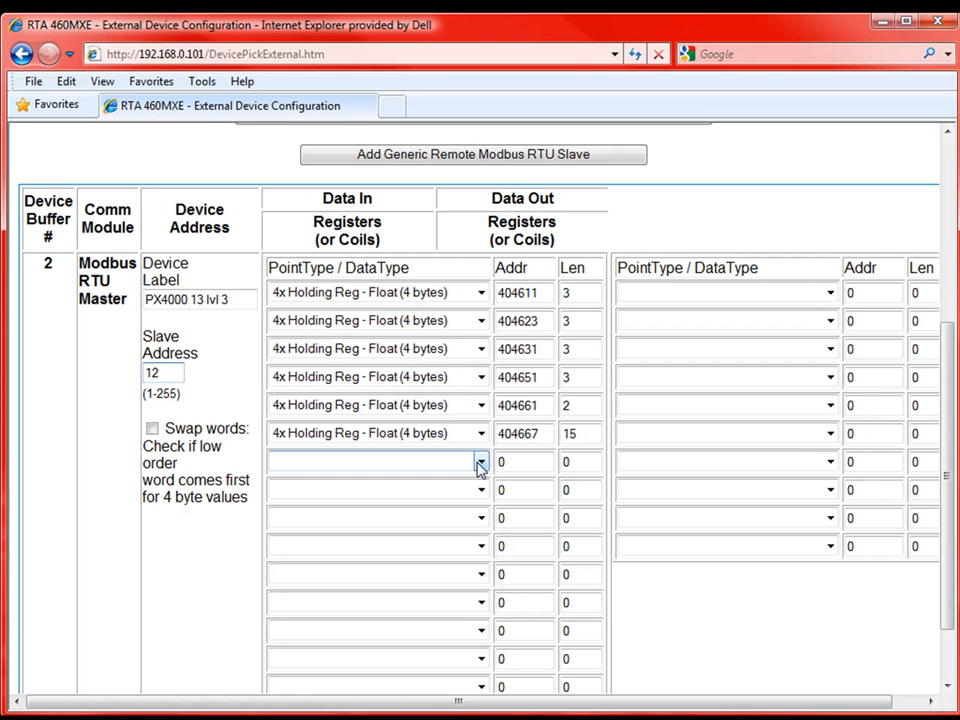
pyautogui.click(163, 372)
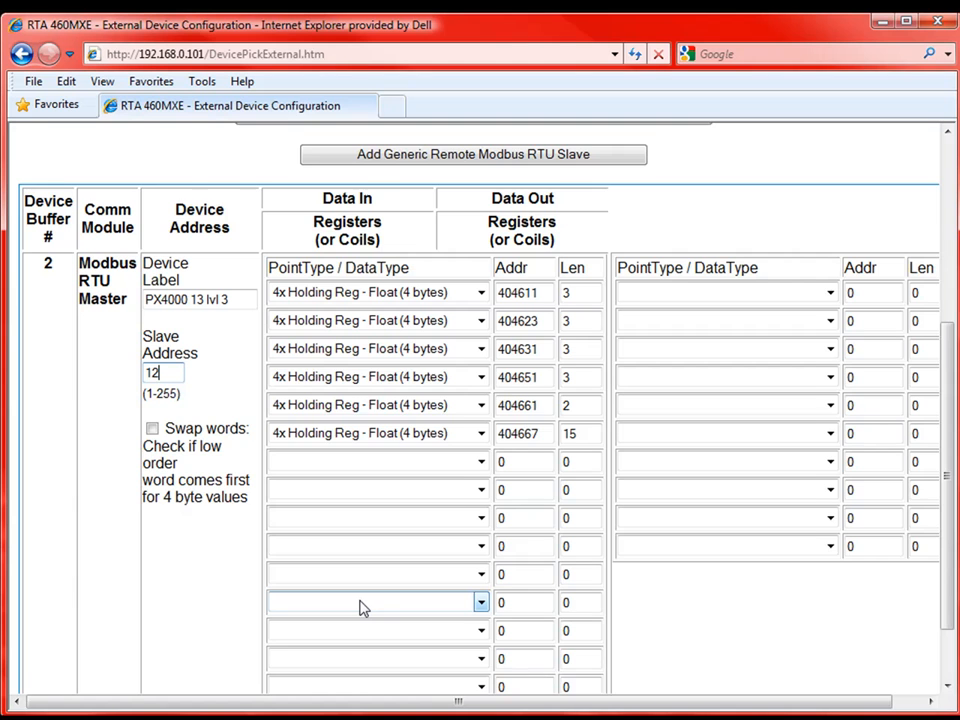
pyautogui.scroll(-3)
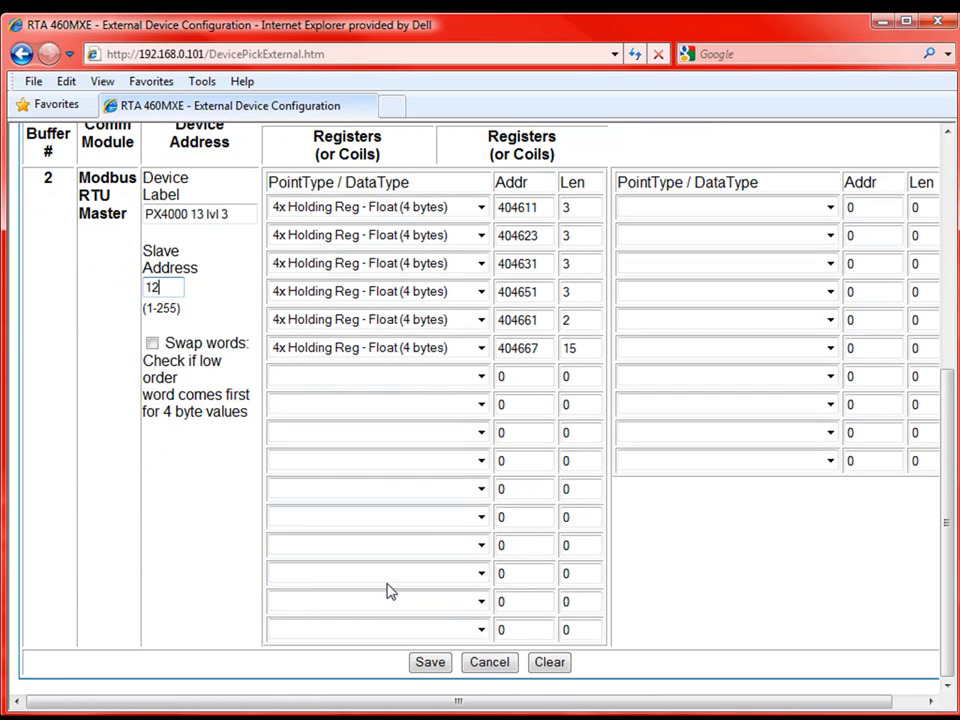
pyautogui.scroll(3)
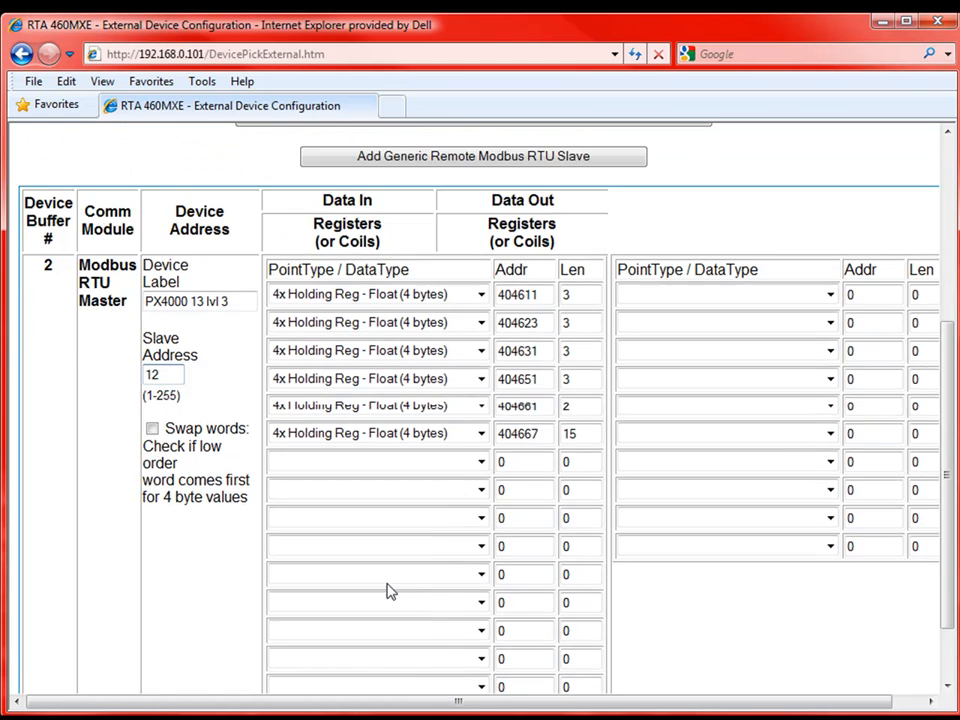
pyautogui.scroll(-3)
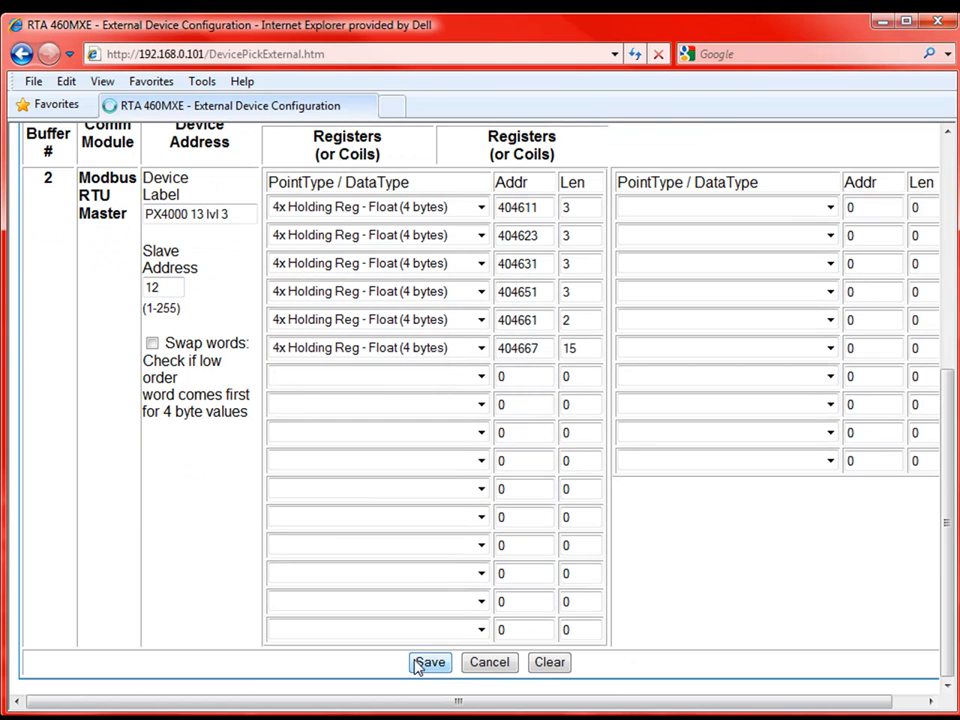
pyautogui.click(429, 662)
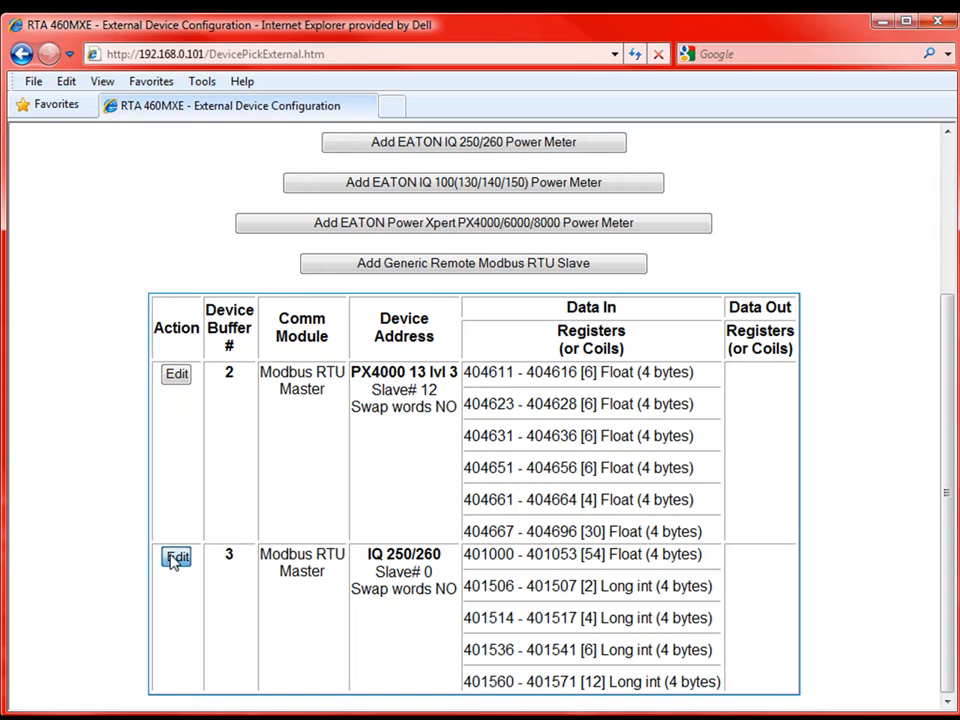
# Give the EATON IQ 250/260 meter slave address 33 and save it.
pyautogui.click(176, 557)
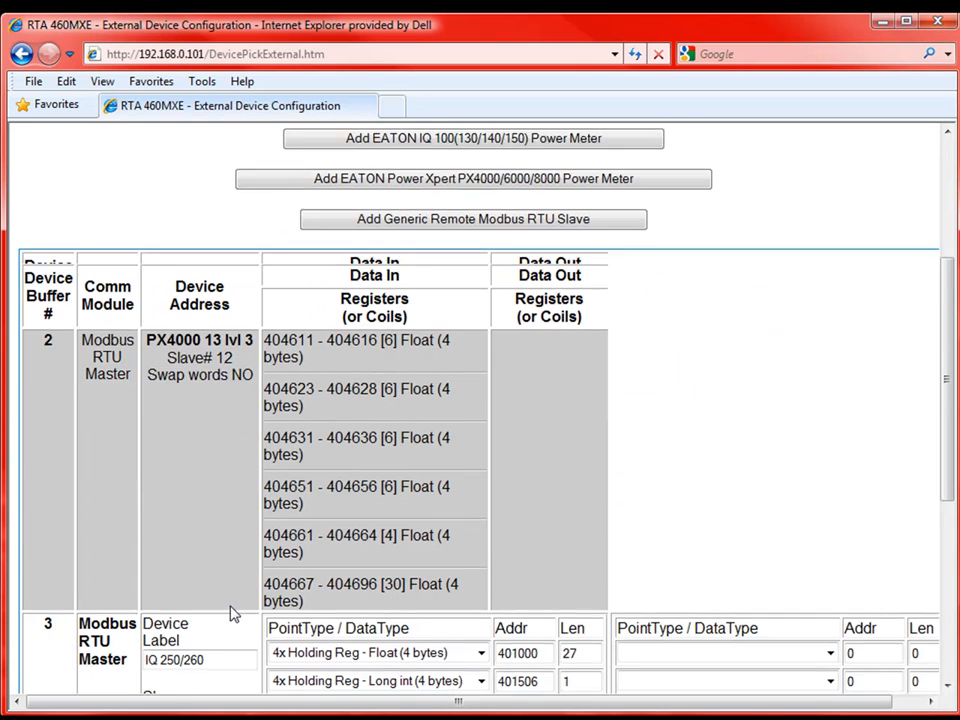
pyautogui.scroll(-3)
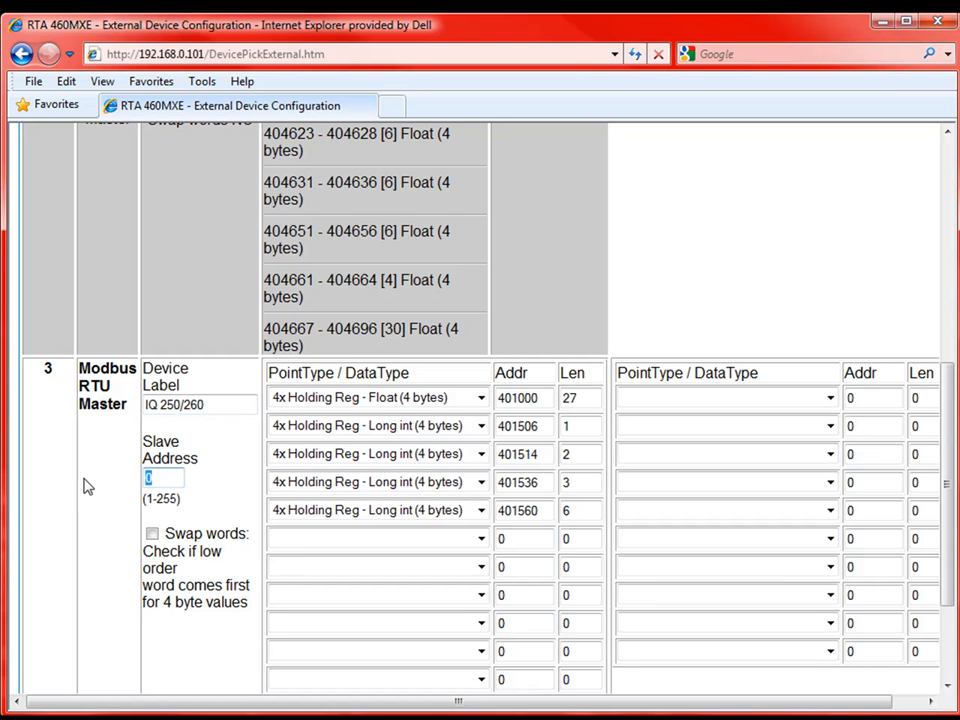
pyautogui.write('33')
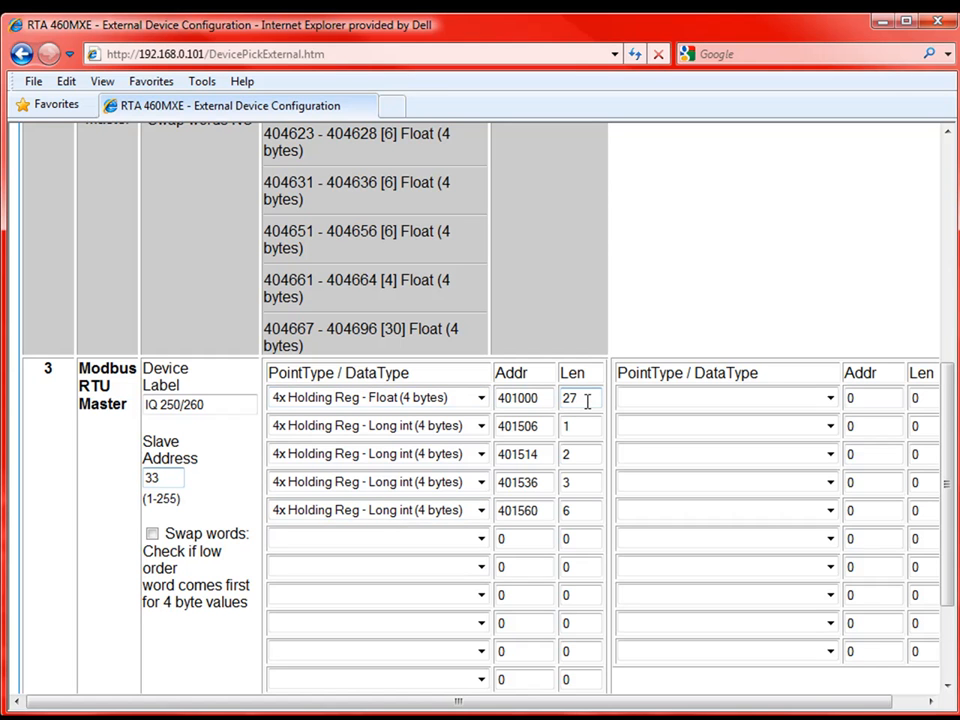
pyautogui.scroll(-3)
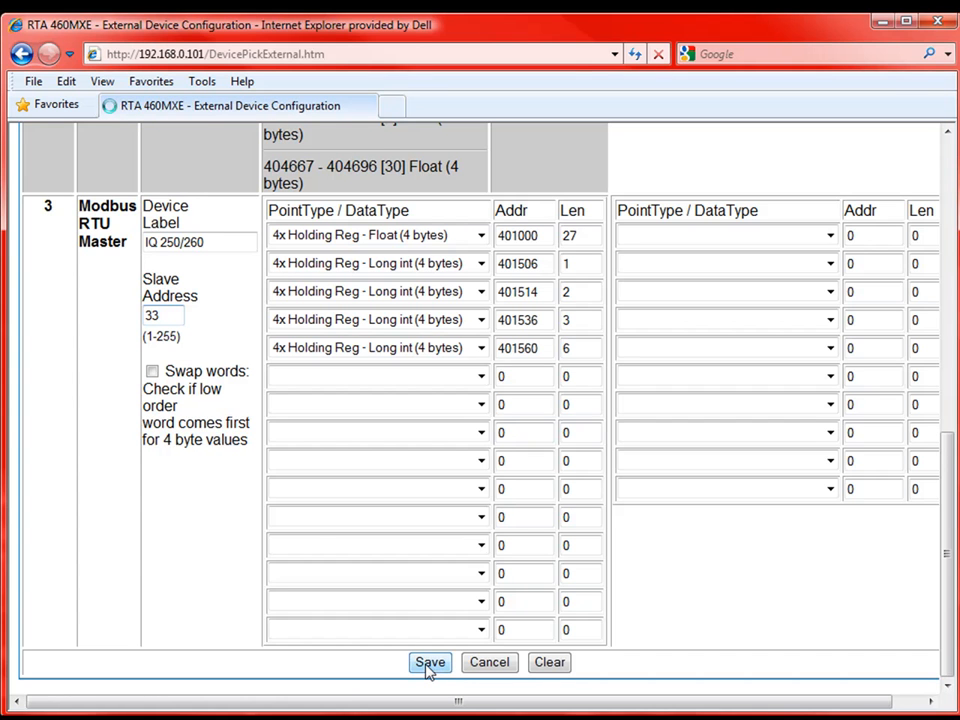
pyautogui.click(430, 662)
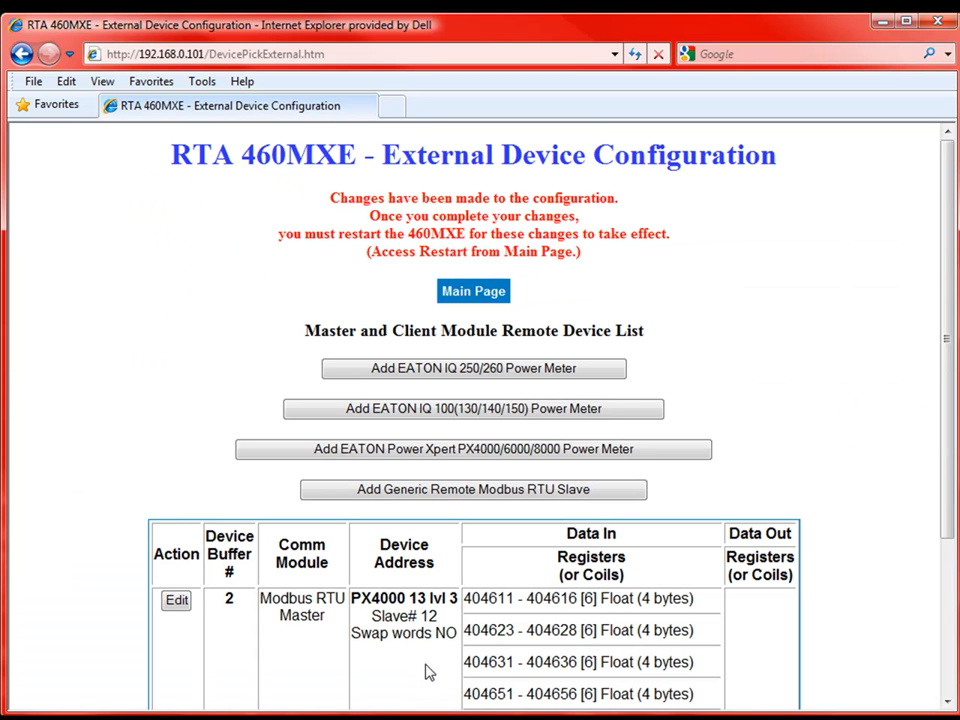
# Review the two configured meters in the device list and return to the Main Page.
pyautogui.scroll(-3)
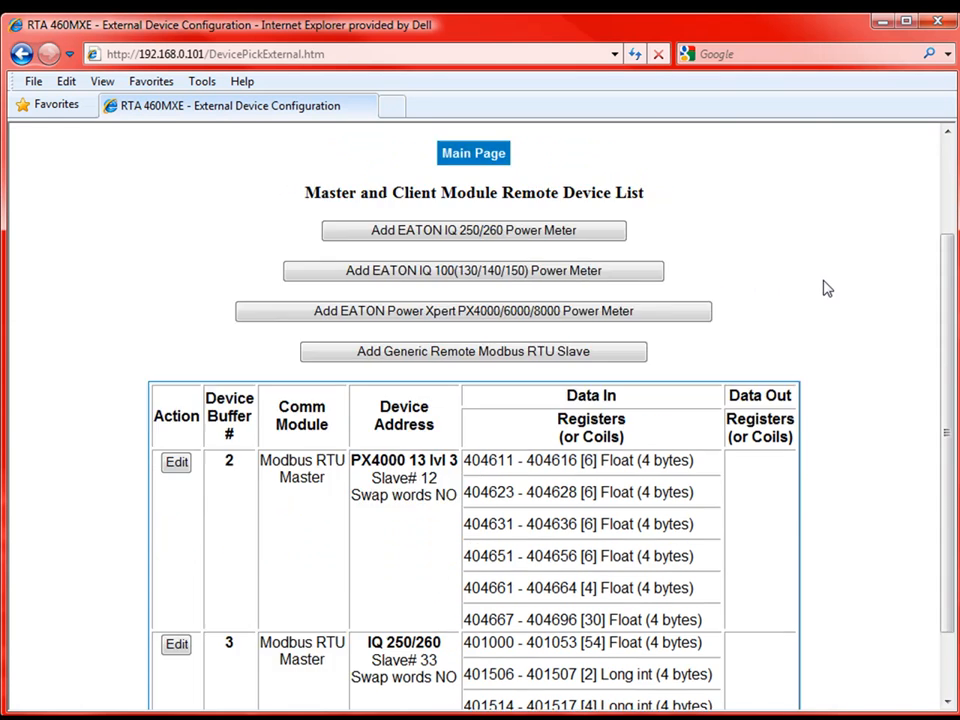
pyautogui.scroll(-3)
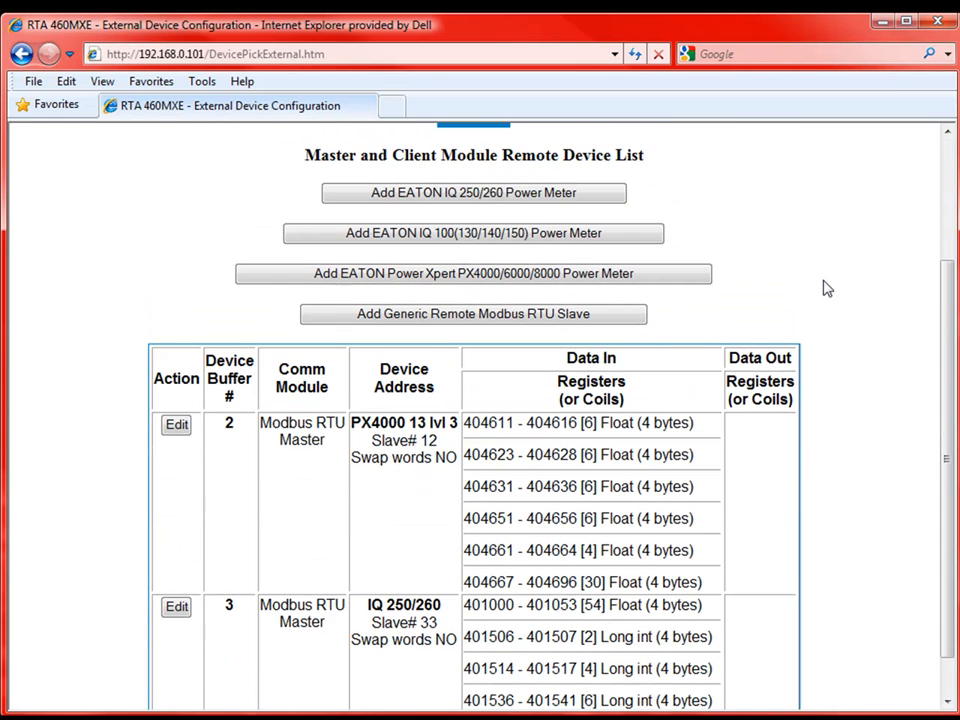
pyautogui.scroll(3)
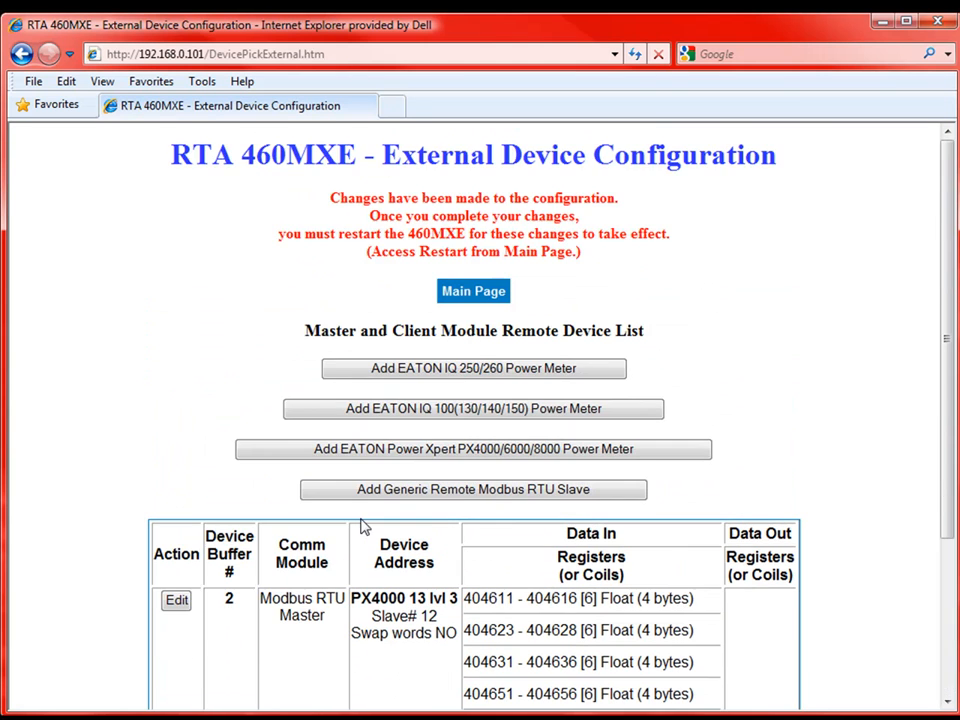
pyautogui.click(473, 291)
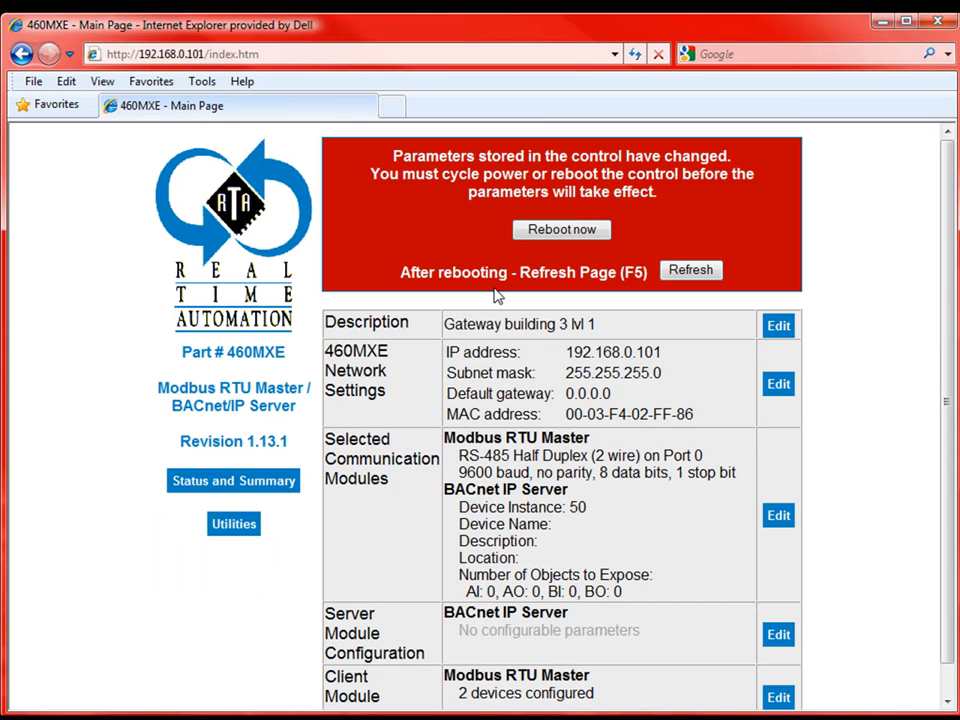